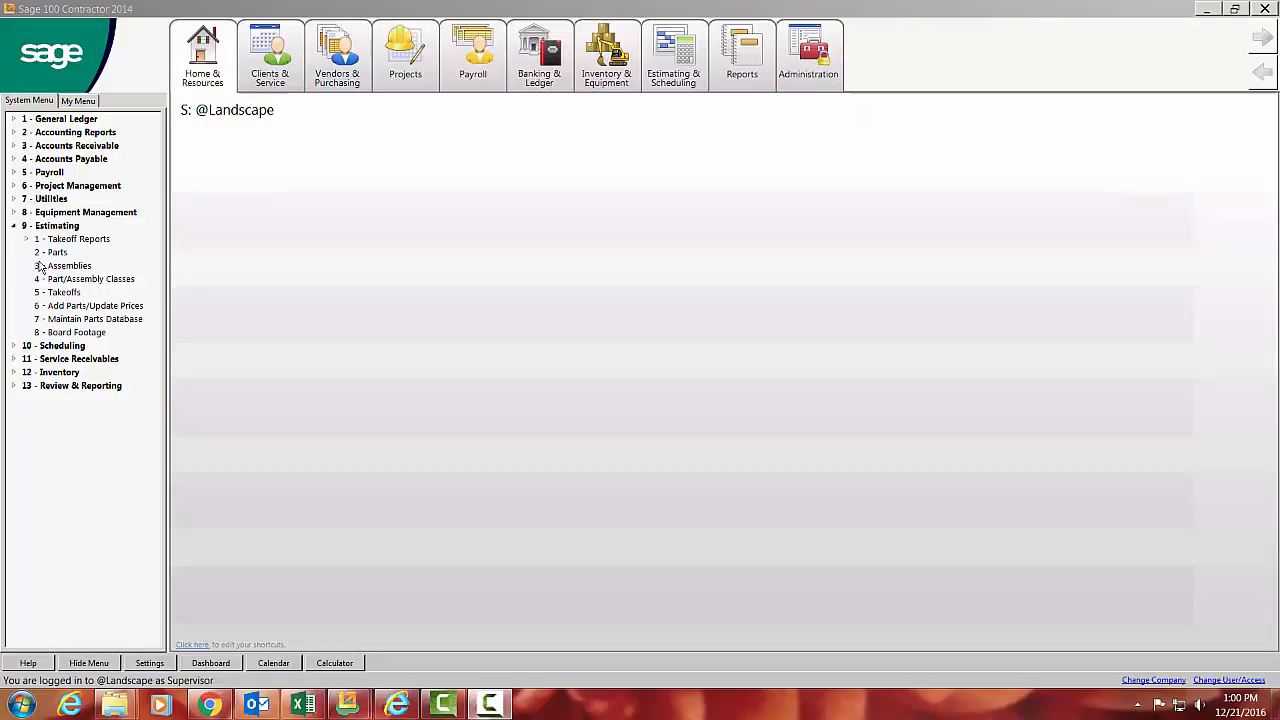
mouse_move(62, 291)
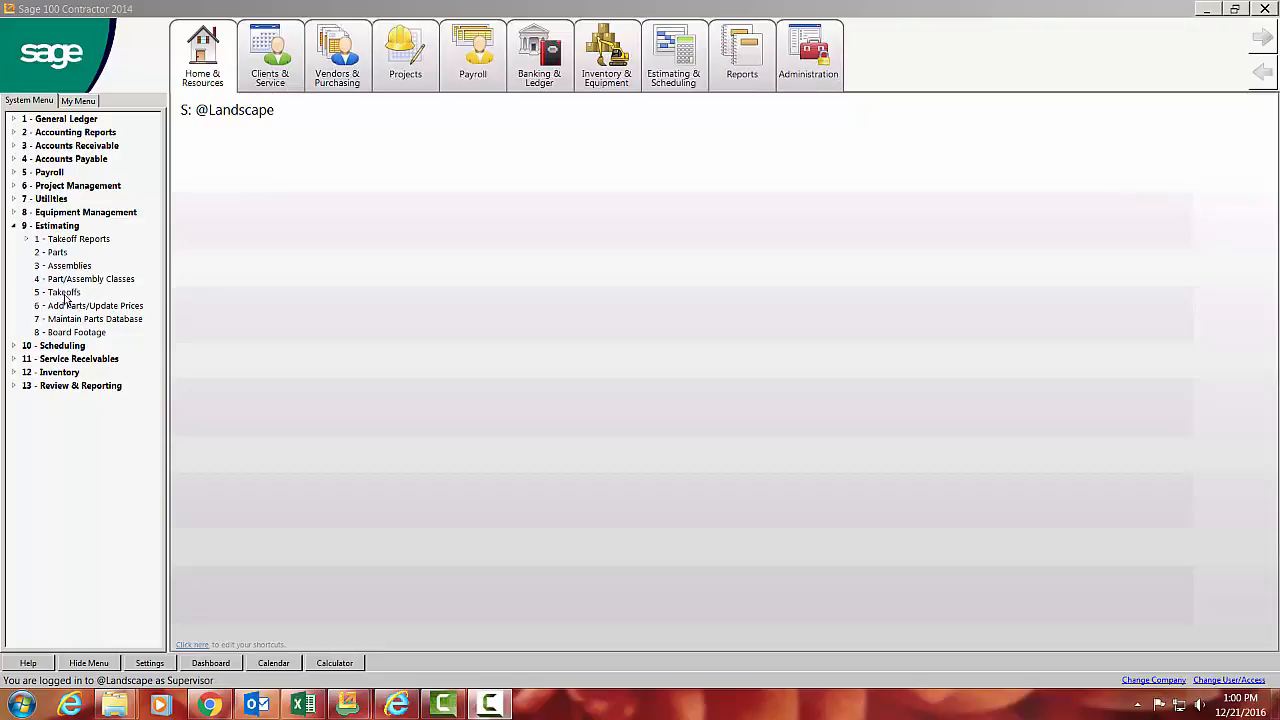
Open 9-6 Add Parts/Update Prices, check Add New Parts, and browse the Destination Fields.
left_click(57, 292)
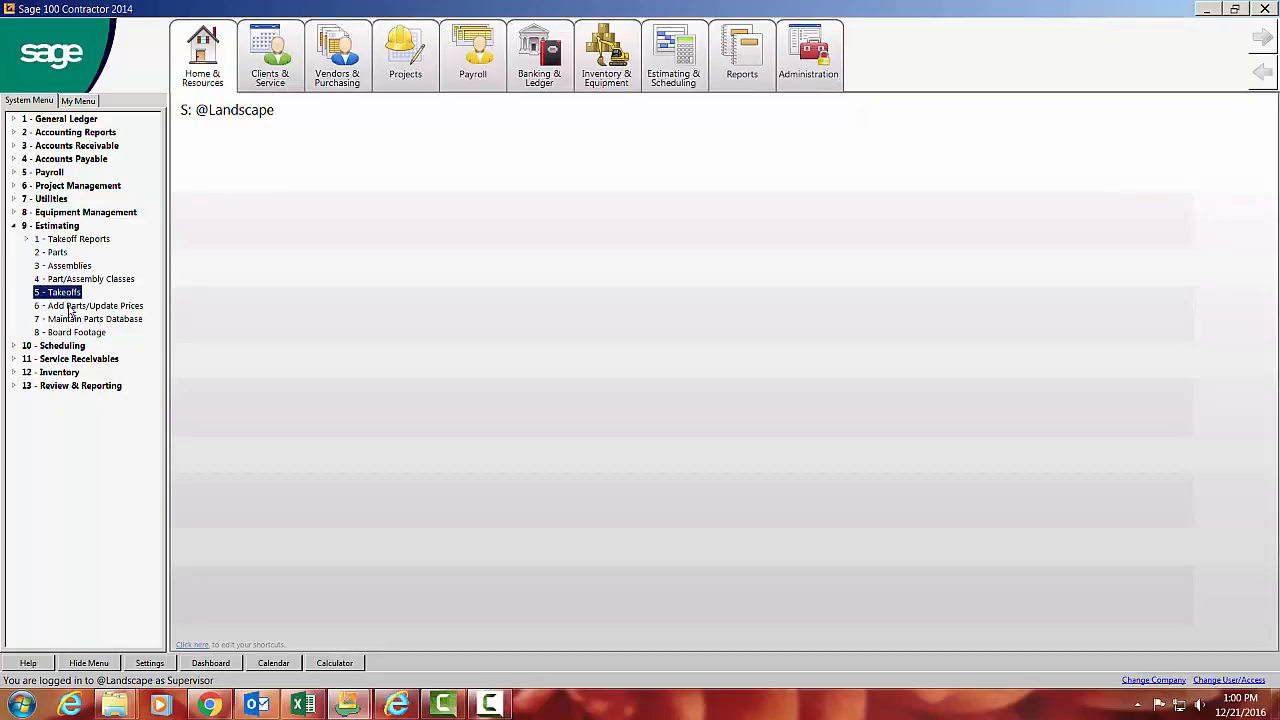
left_click(88, 305)
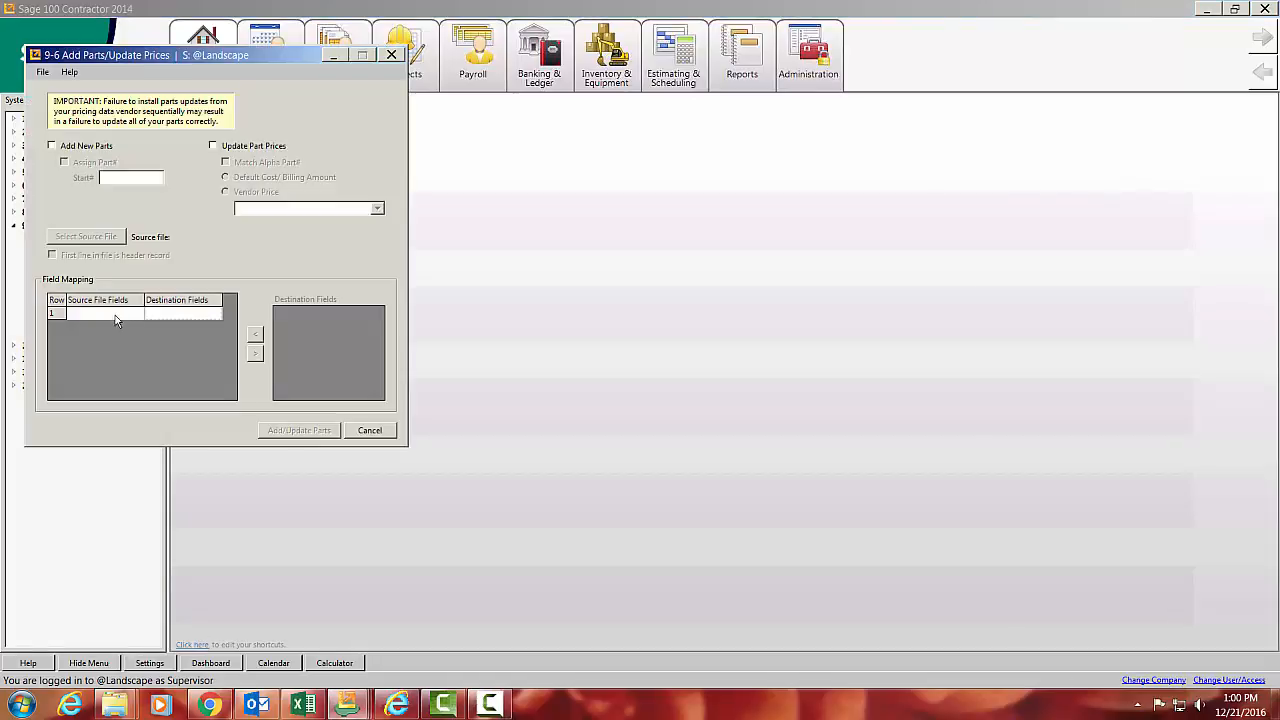
mouse_move(113, 151)
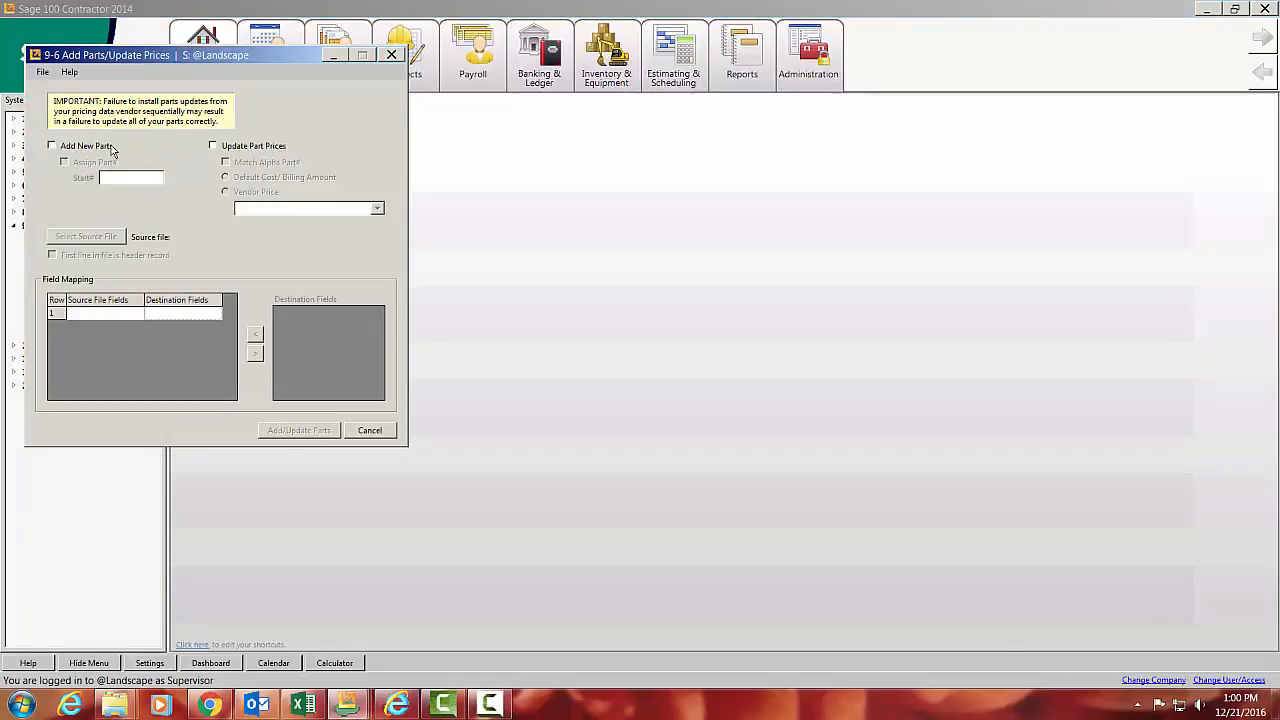
left_click(51, 146)
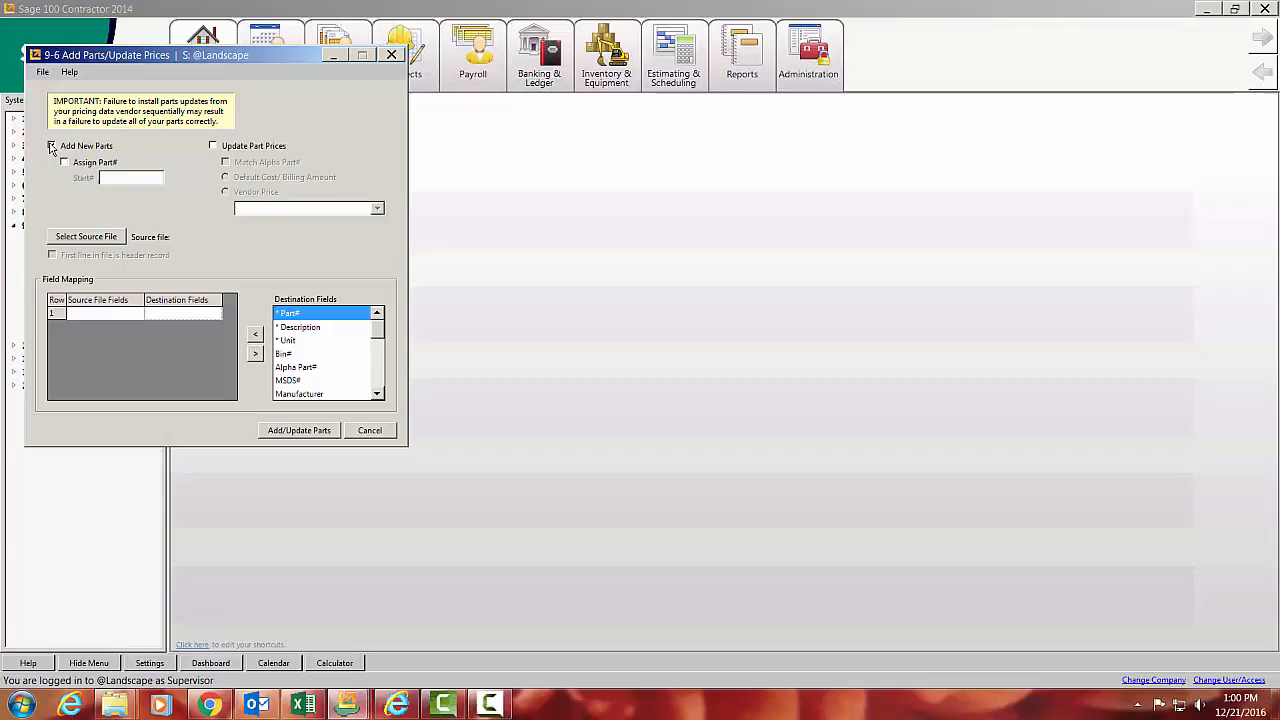
left_click(53, 146)
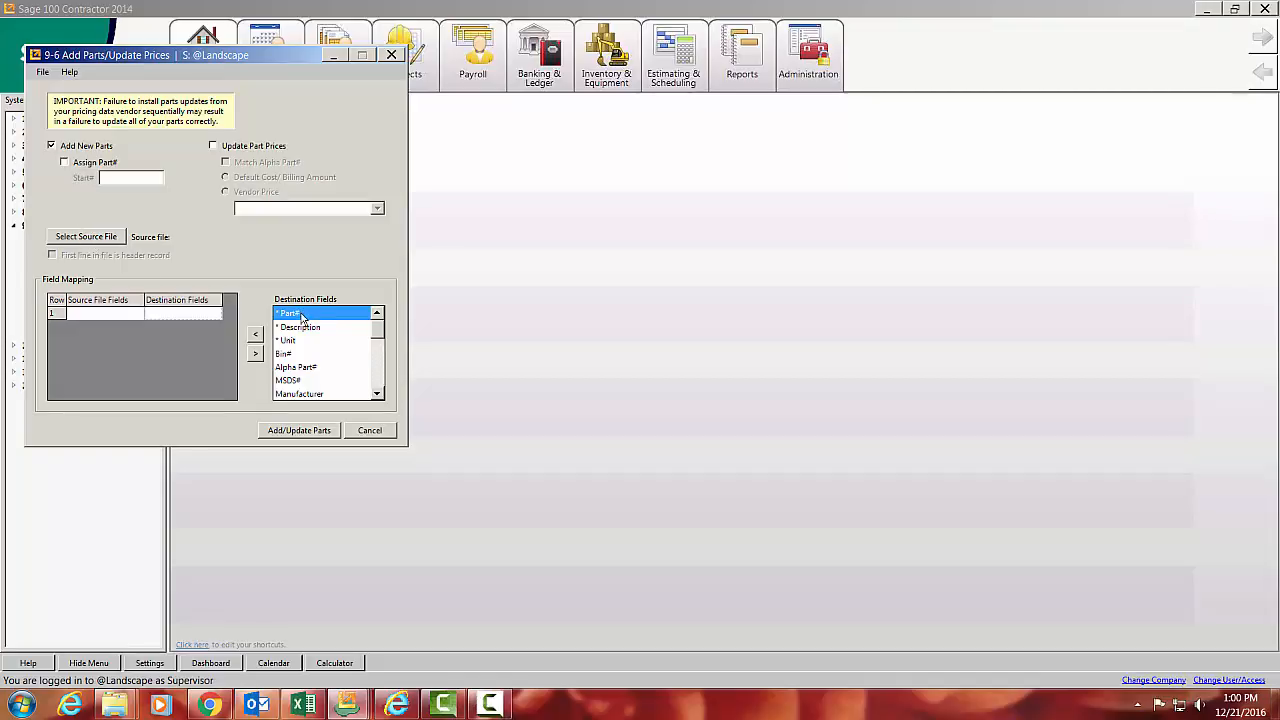
mouse_move(310, 355)
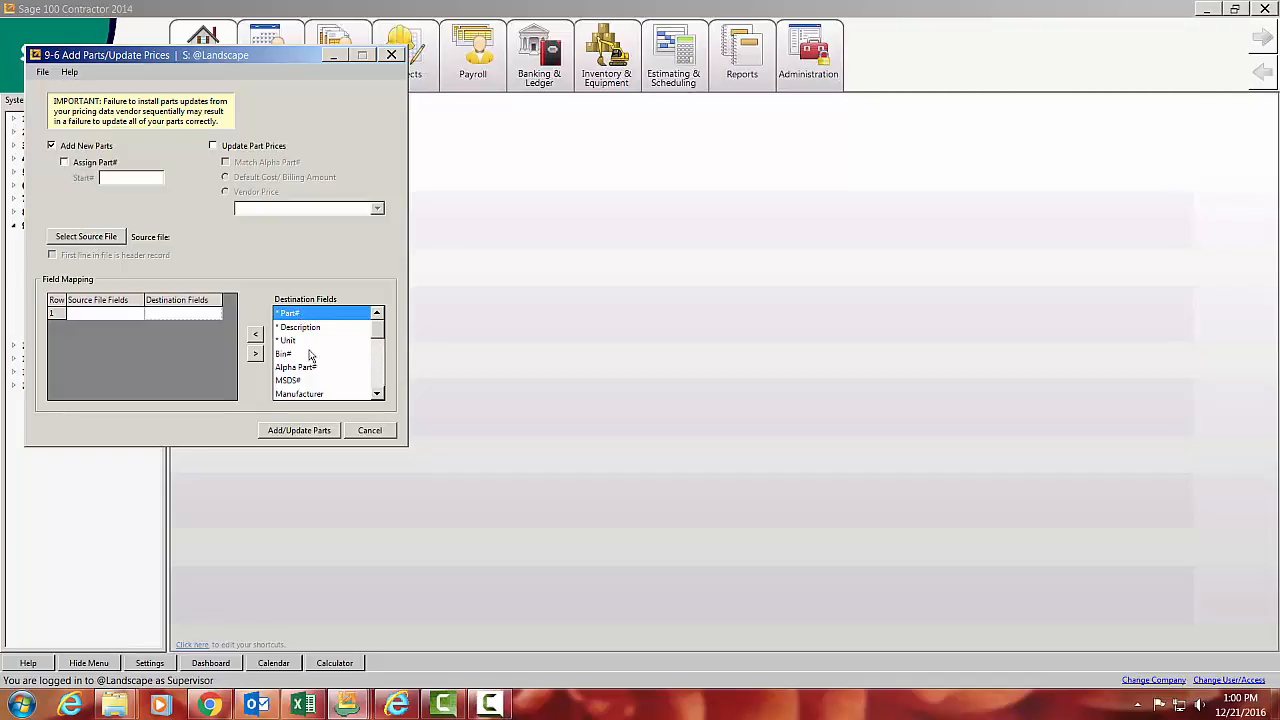
mouse_move(325, 340)
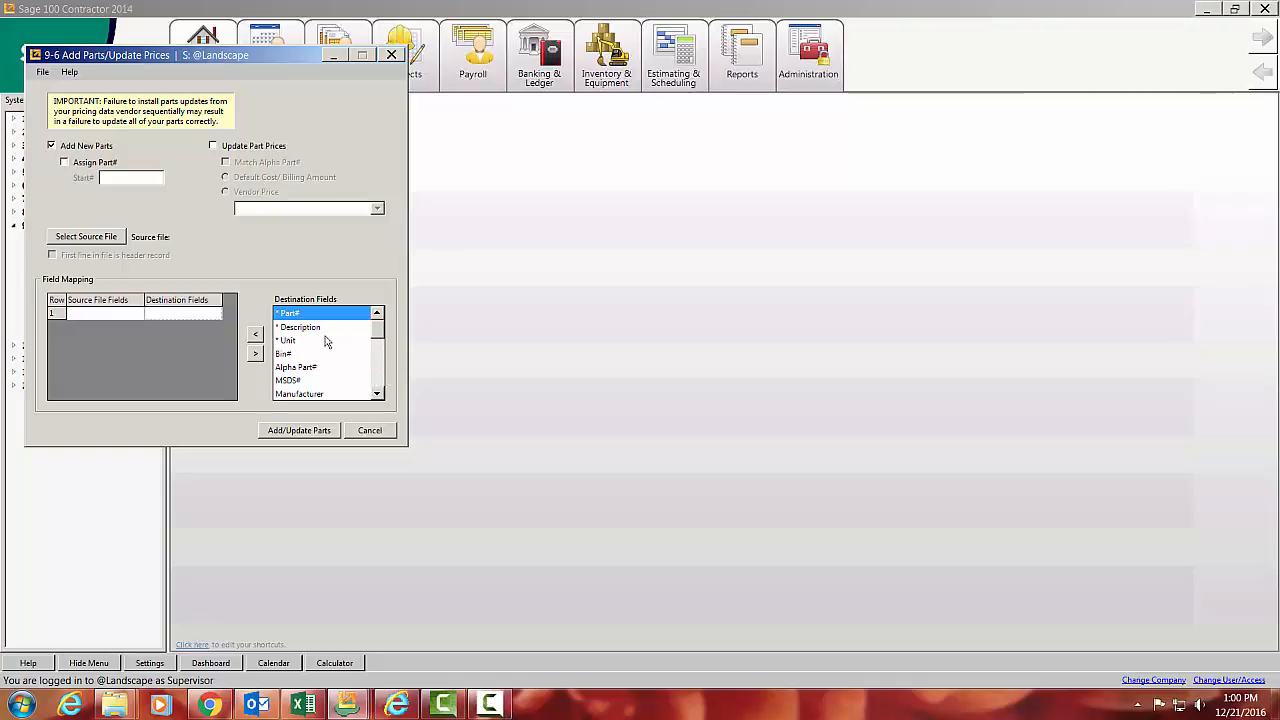
mouse_move(297, 381)
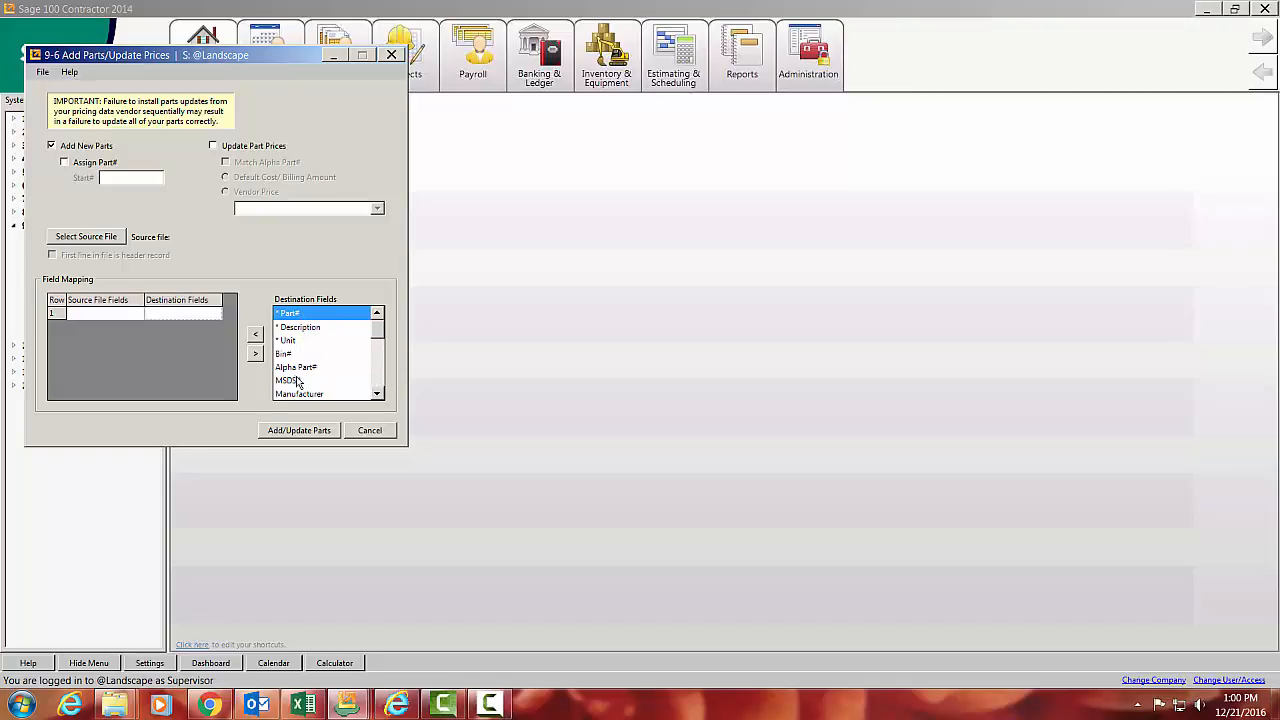
mouse_move(379, 377)
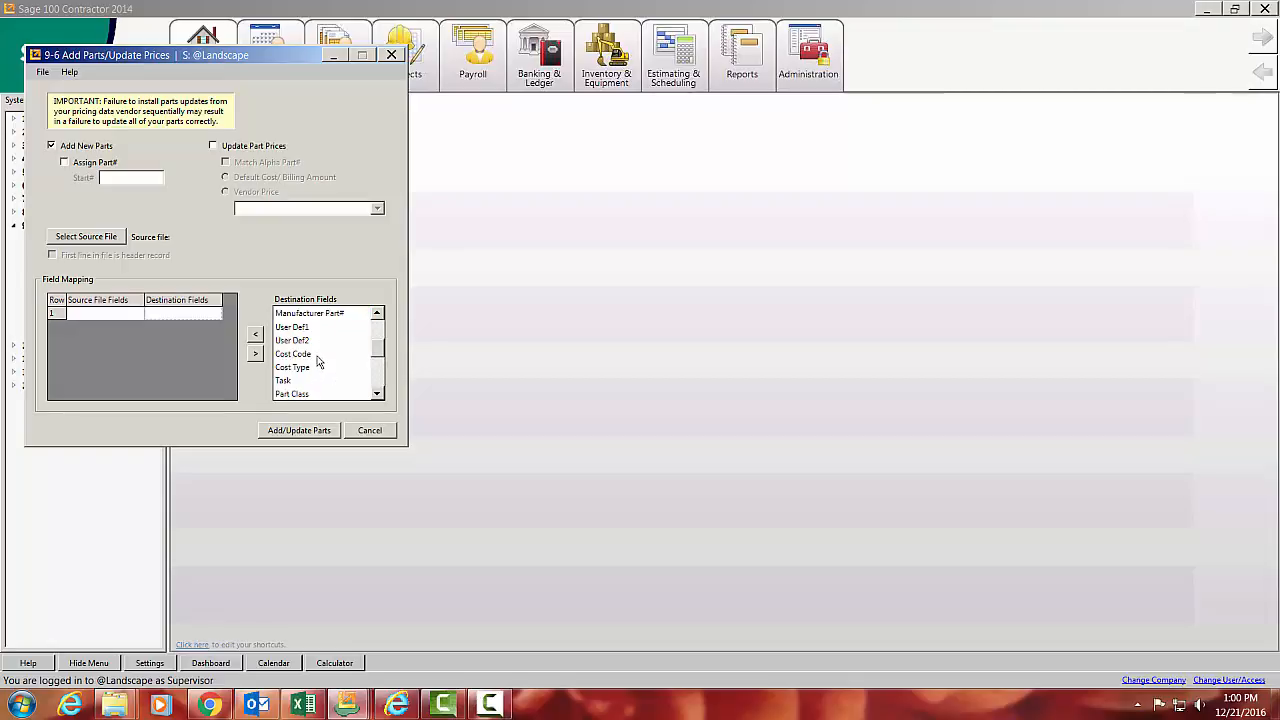
scroll("down", 3)
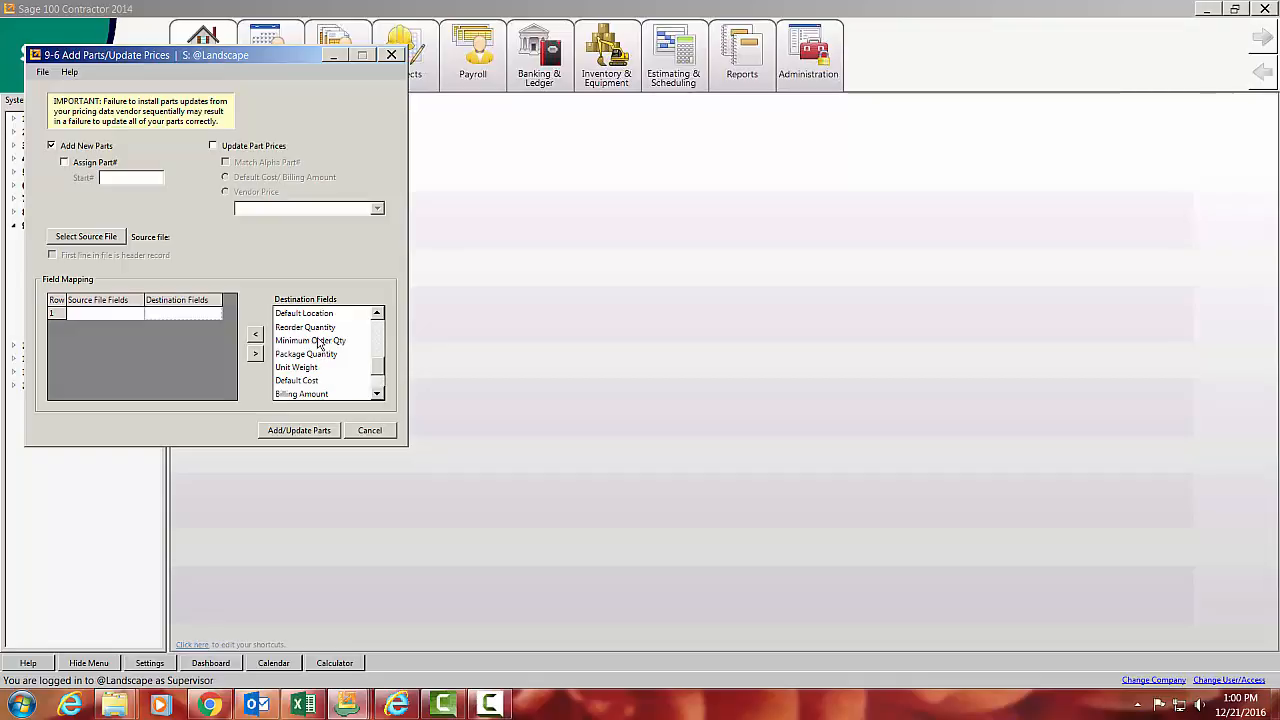
mouse_move(347, 360)
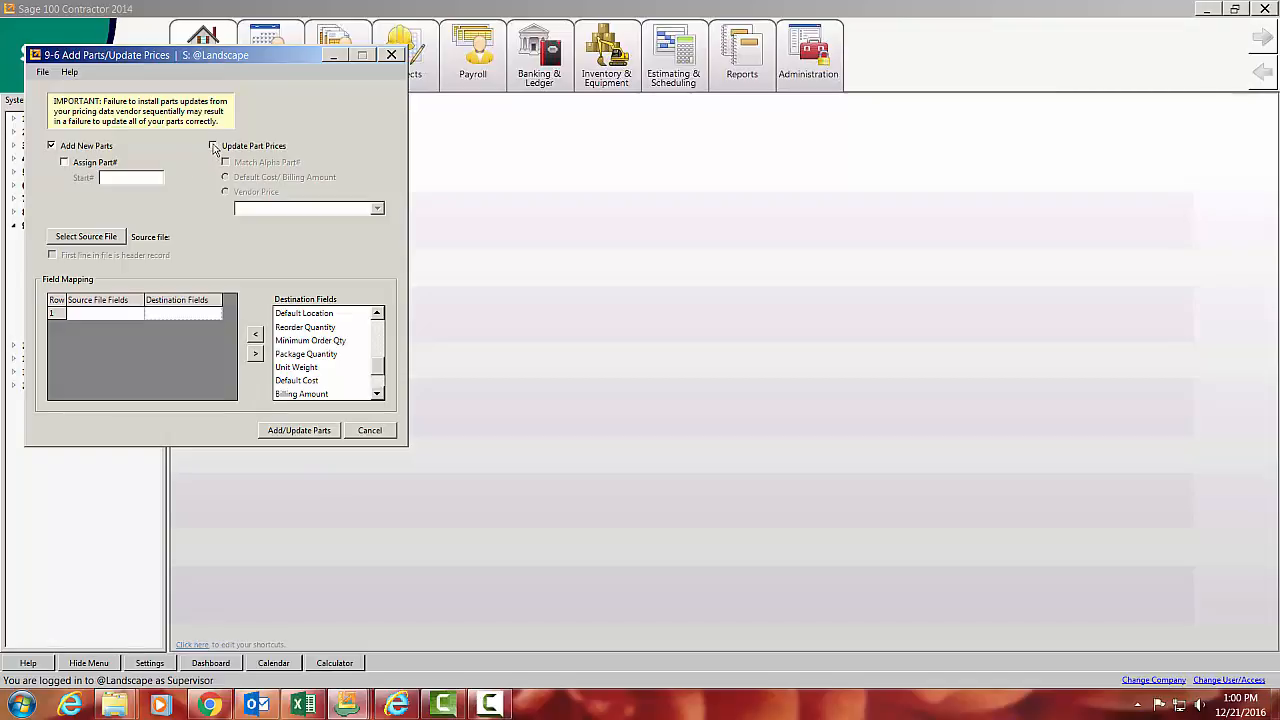
Check Update Part Prices, choose Vendor Price, and close the window.
left_click(213, 146)
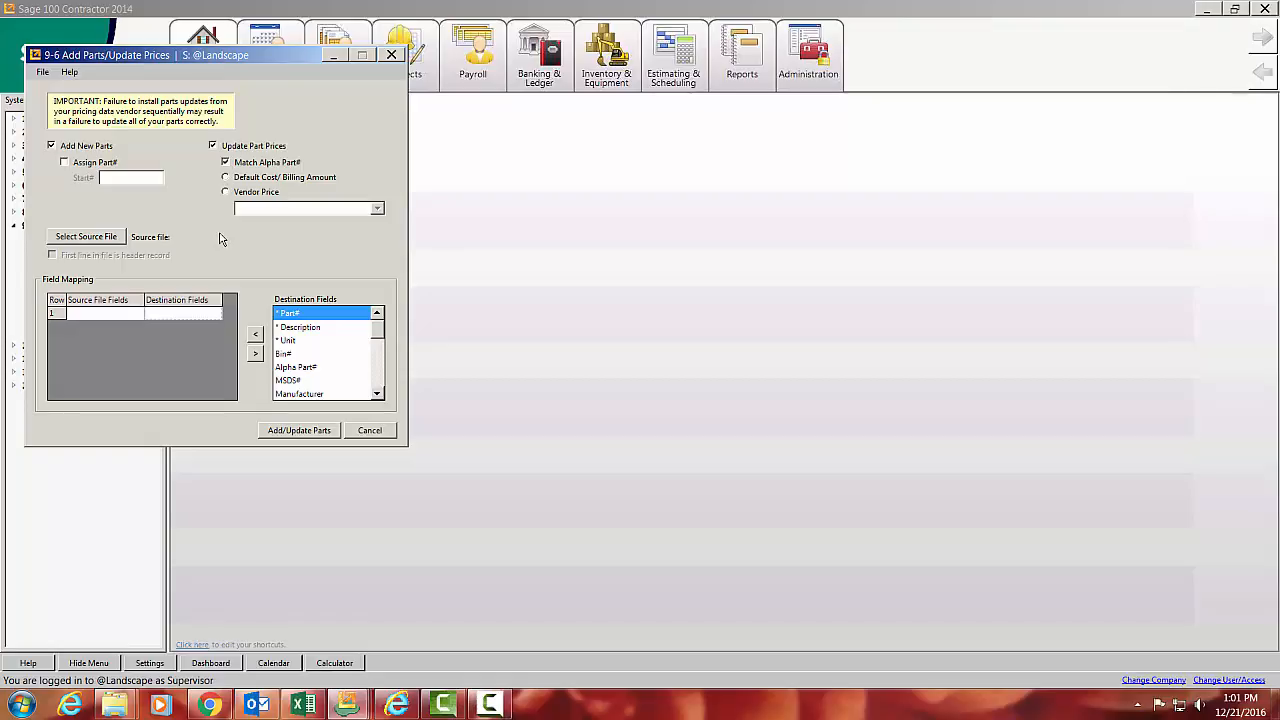
left_click(225, 177)
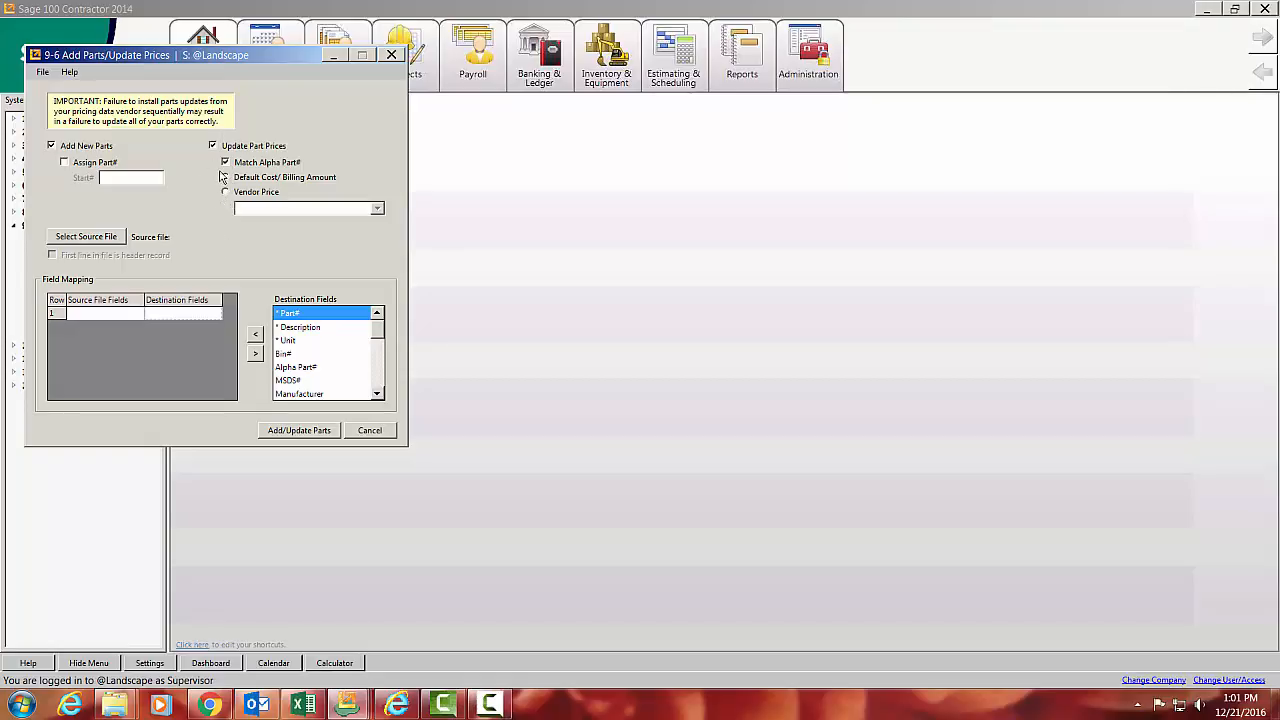
left_click(225, 191)
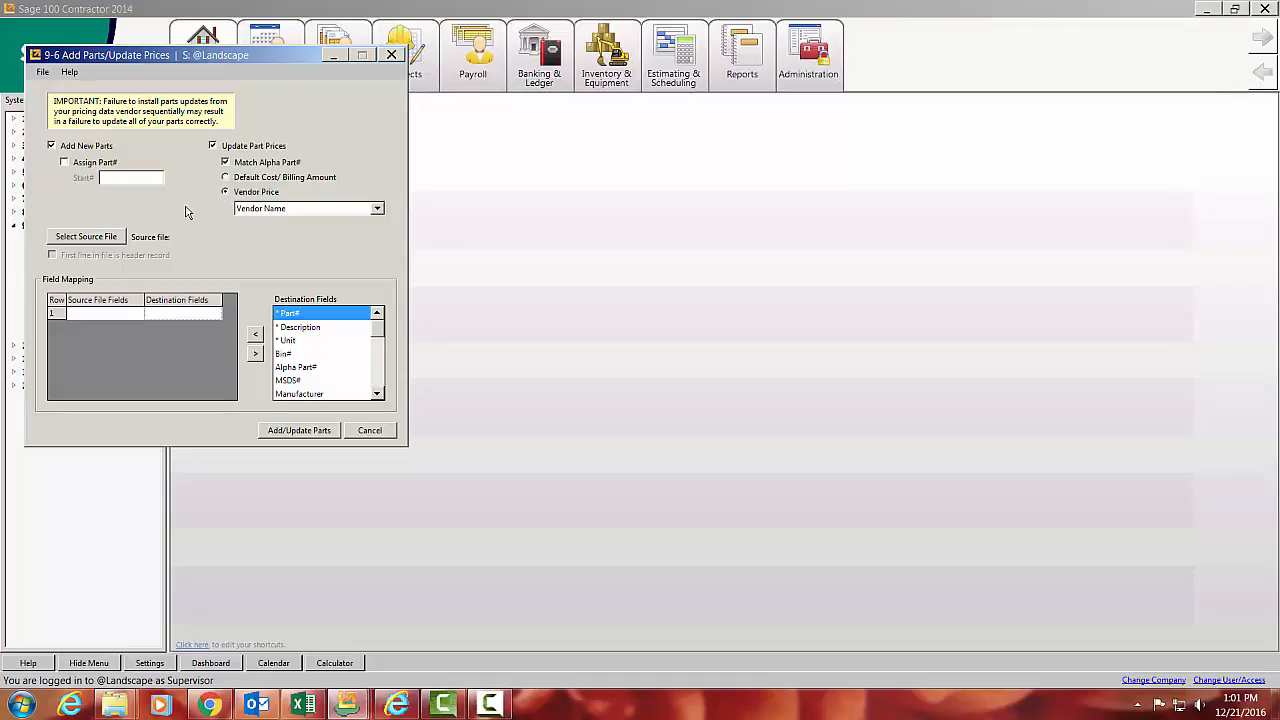
mouse_move(64, 364)
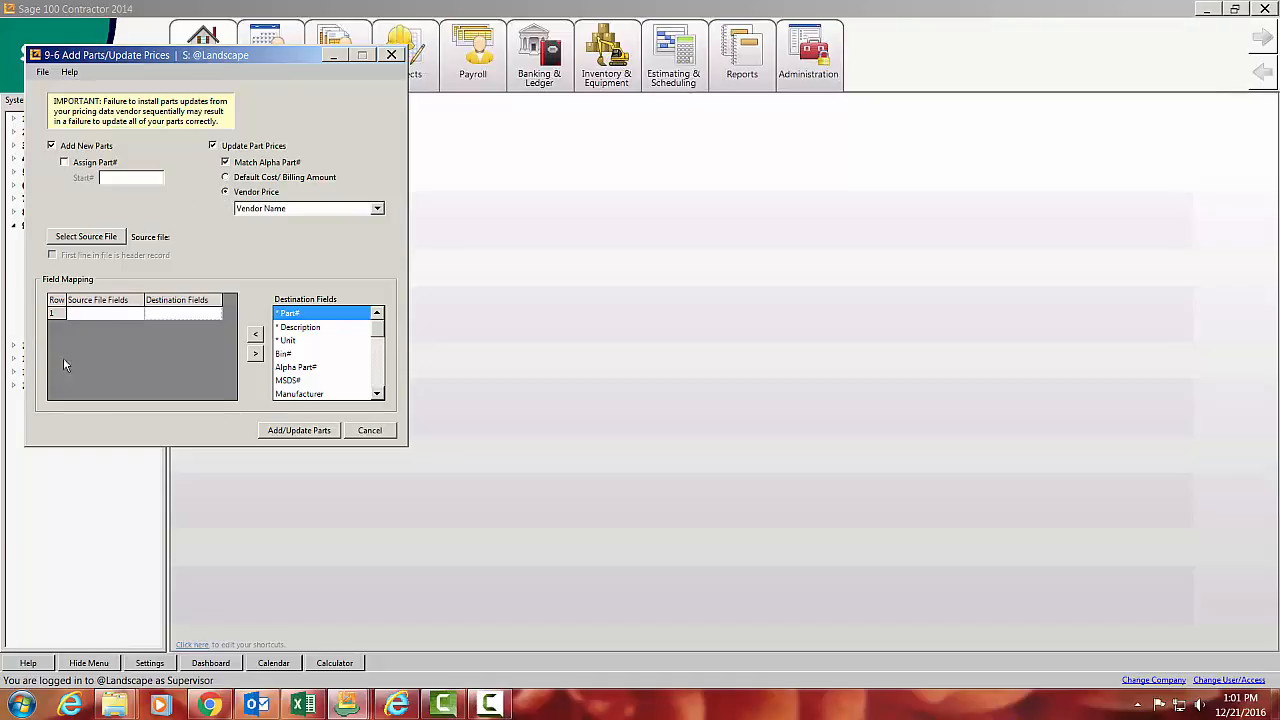
mouse_move(322, 349)
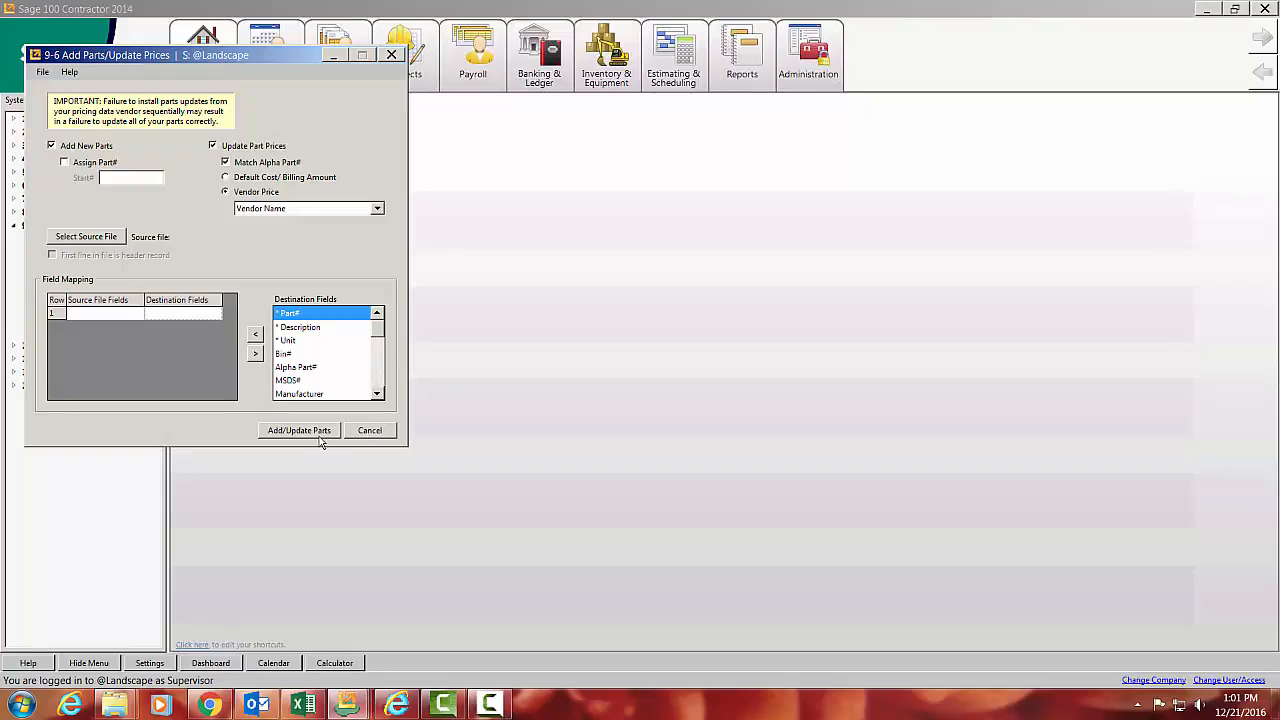
left_click(369, 430)
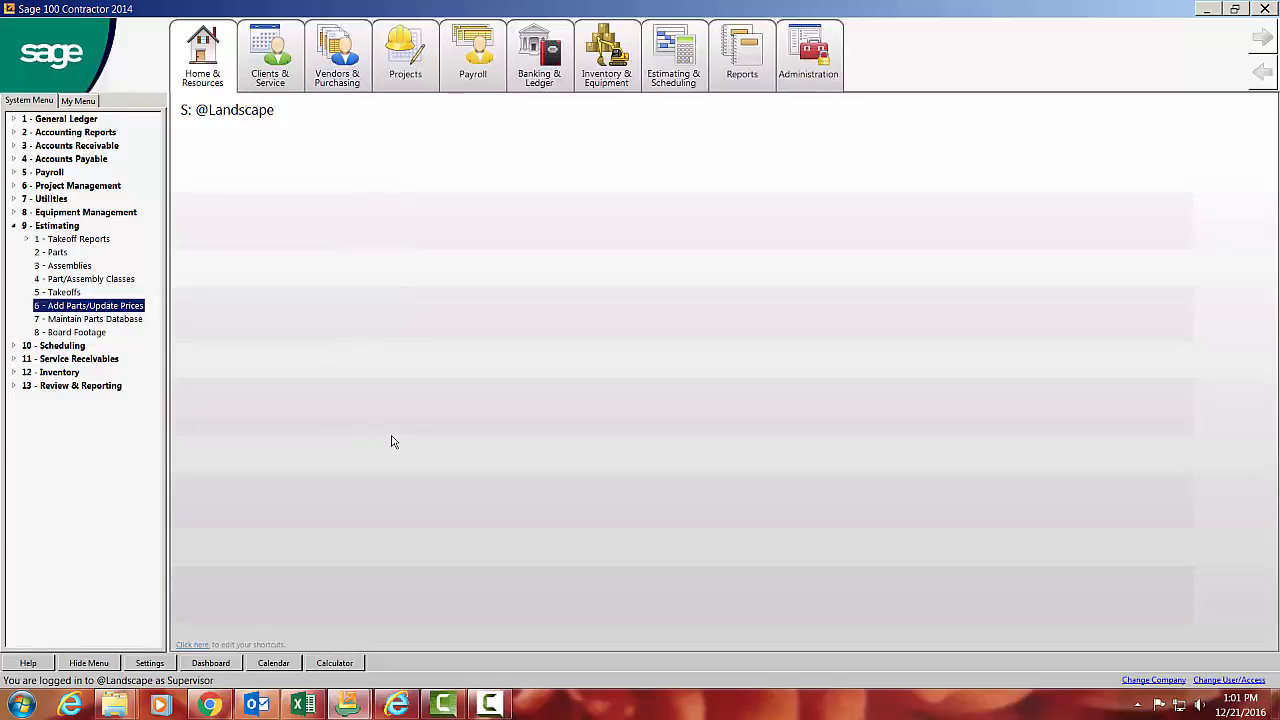
mouse_move(311, 391)
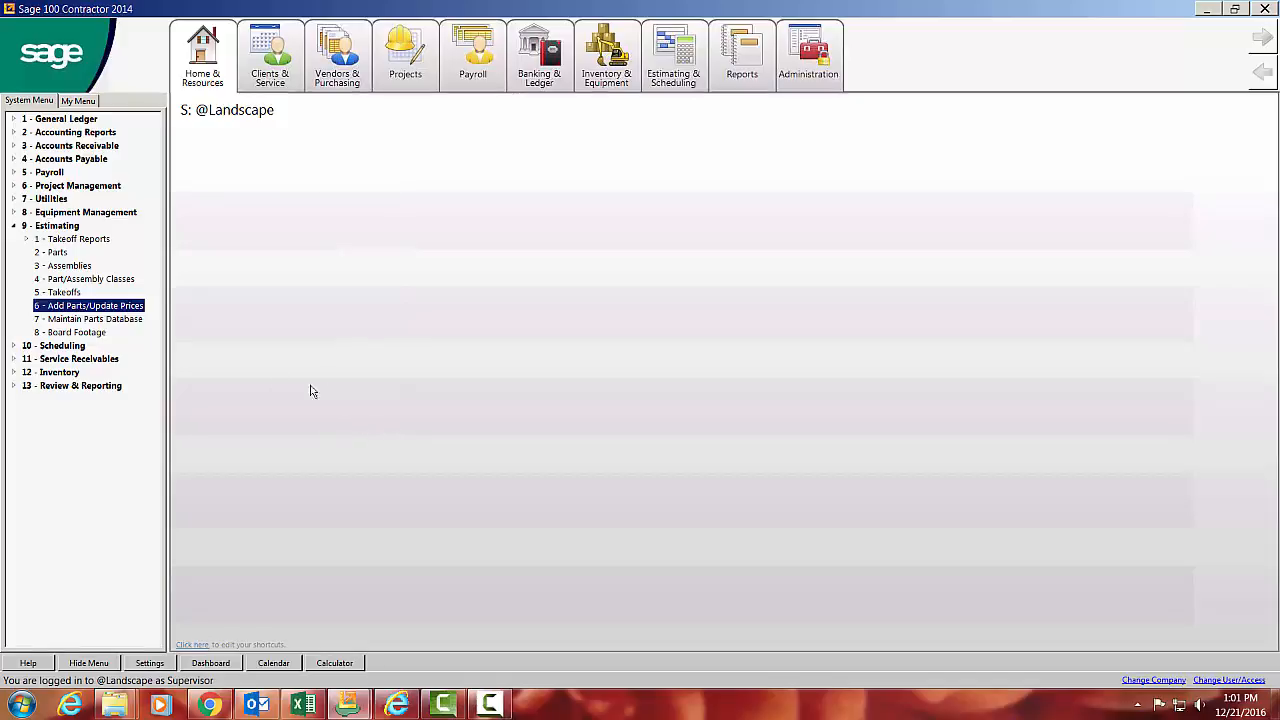
mouse_move(219, 312)
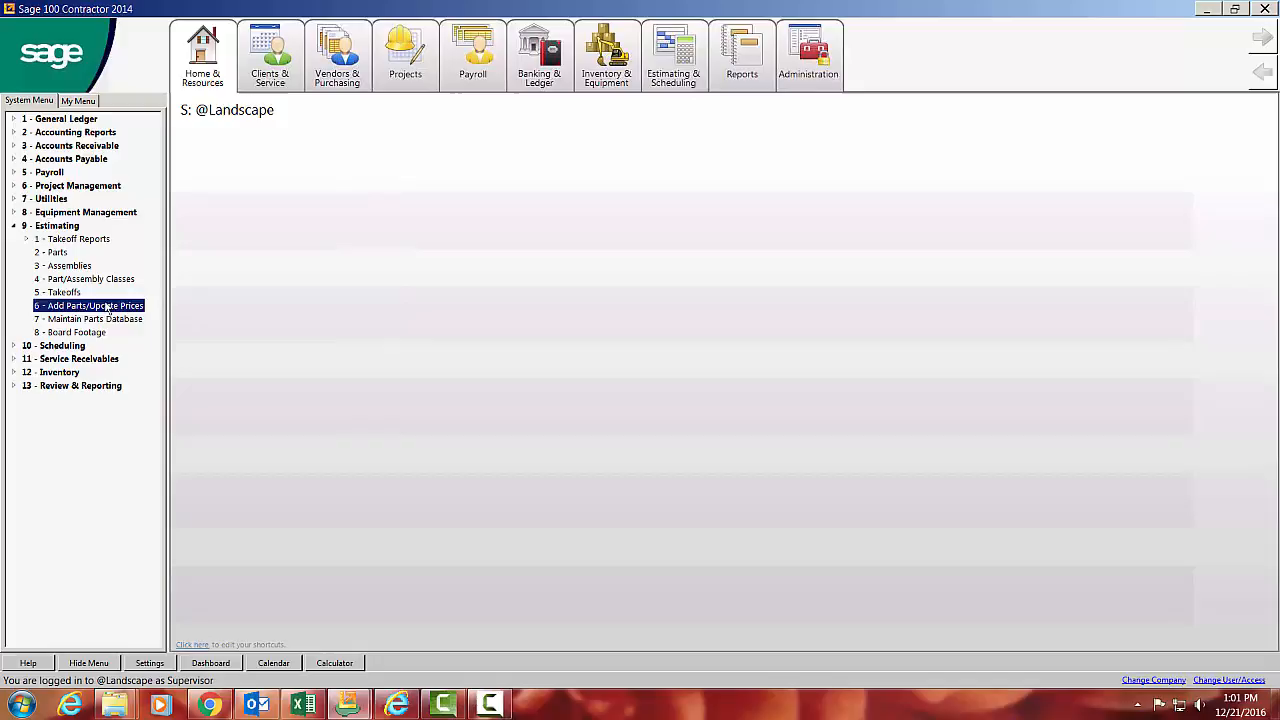
mouse_move(72, 291)
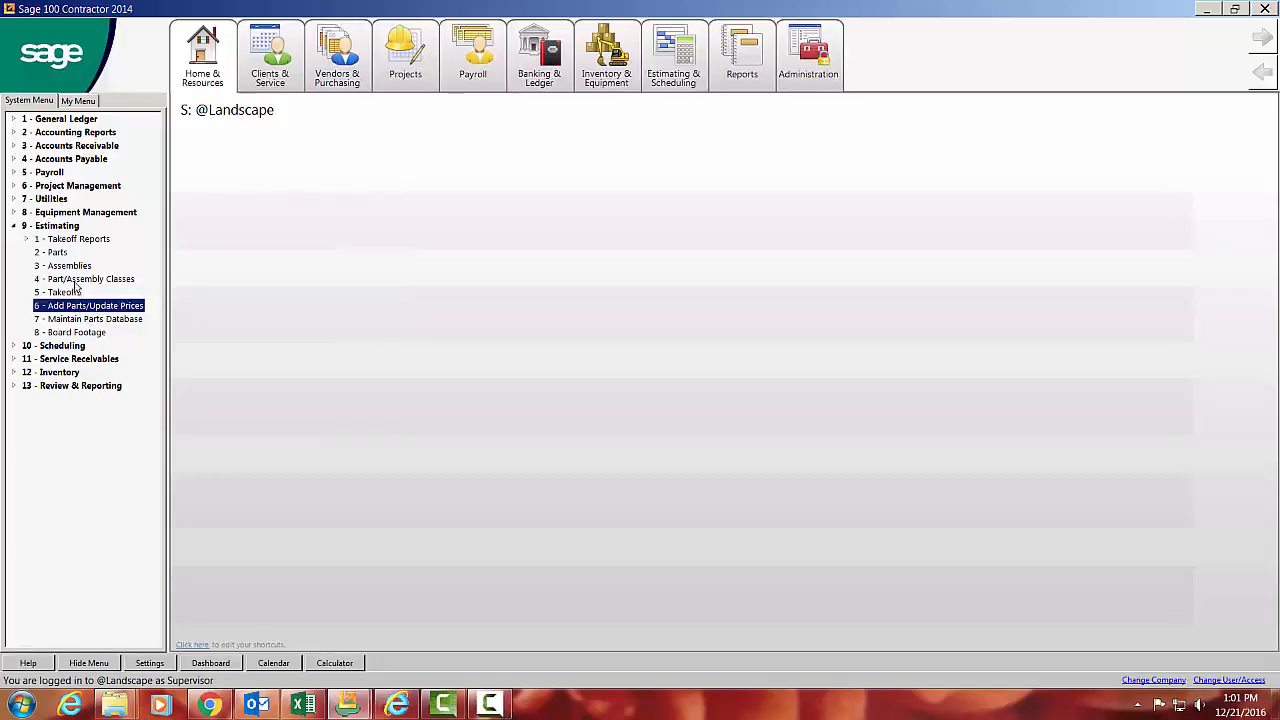
left_click(89, 278)
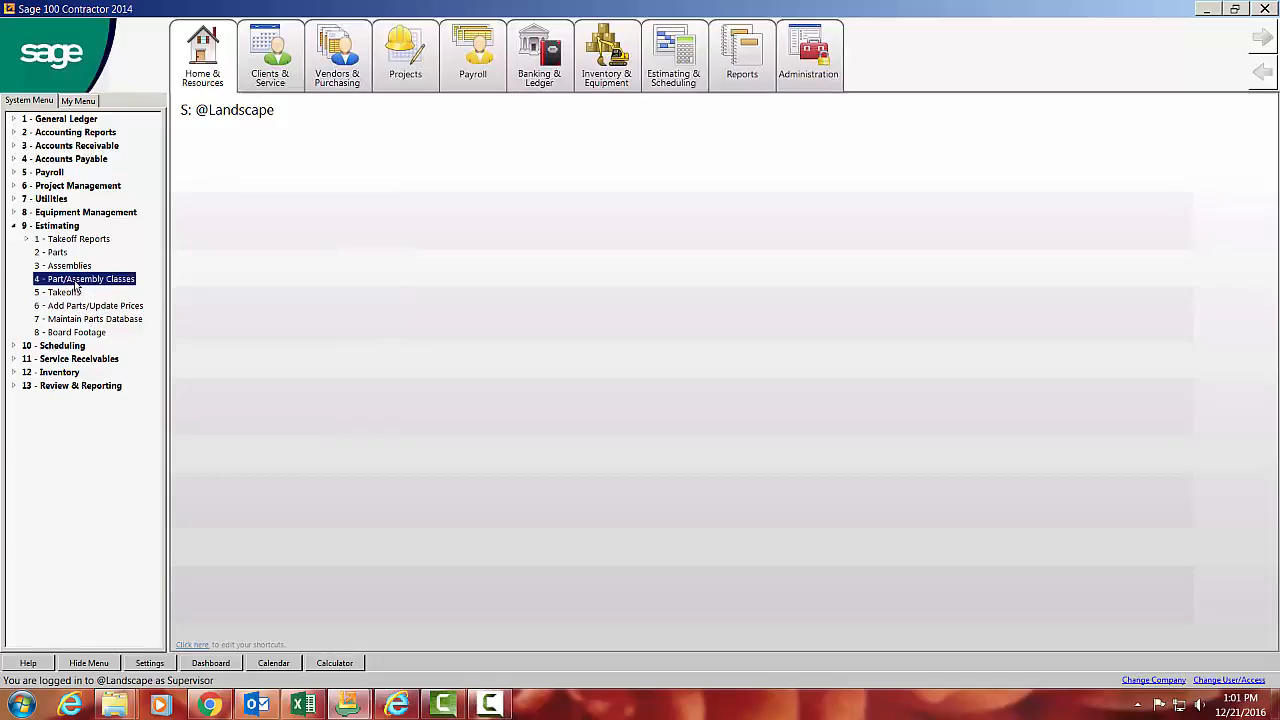
double_click(85, 278)
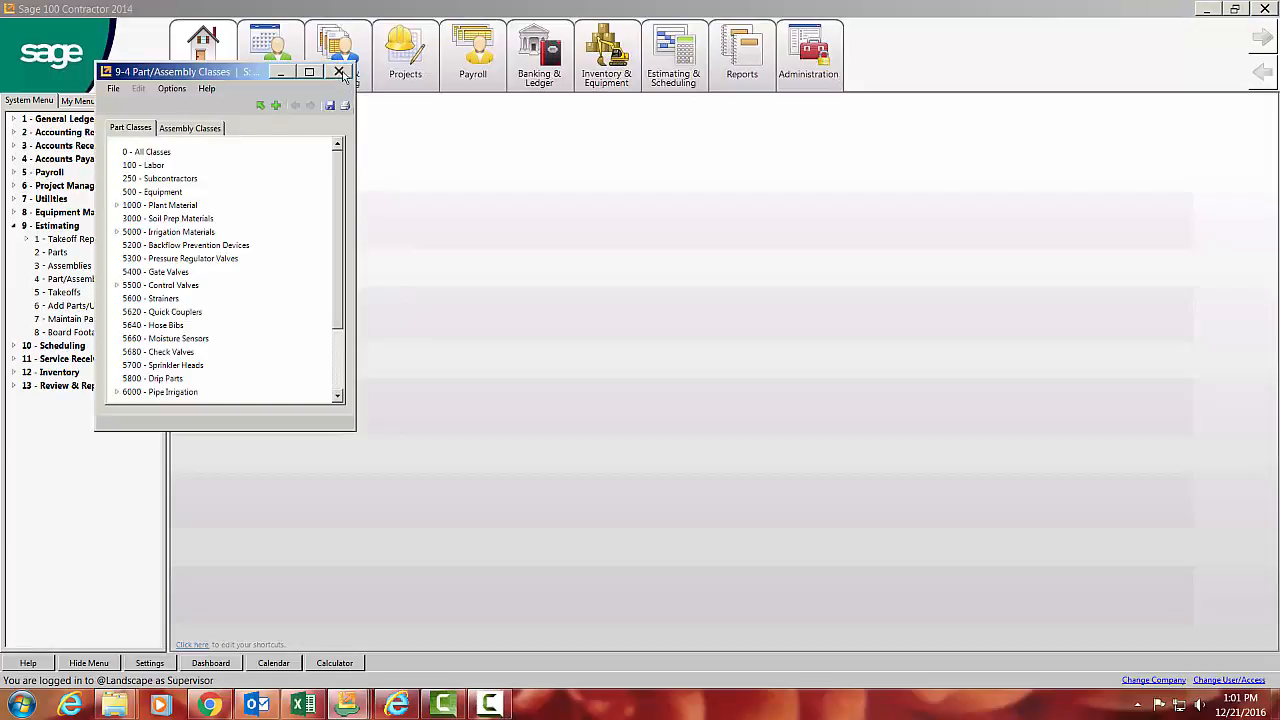
left_click(338, 71)
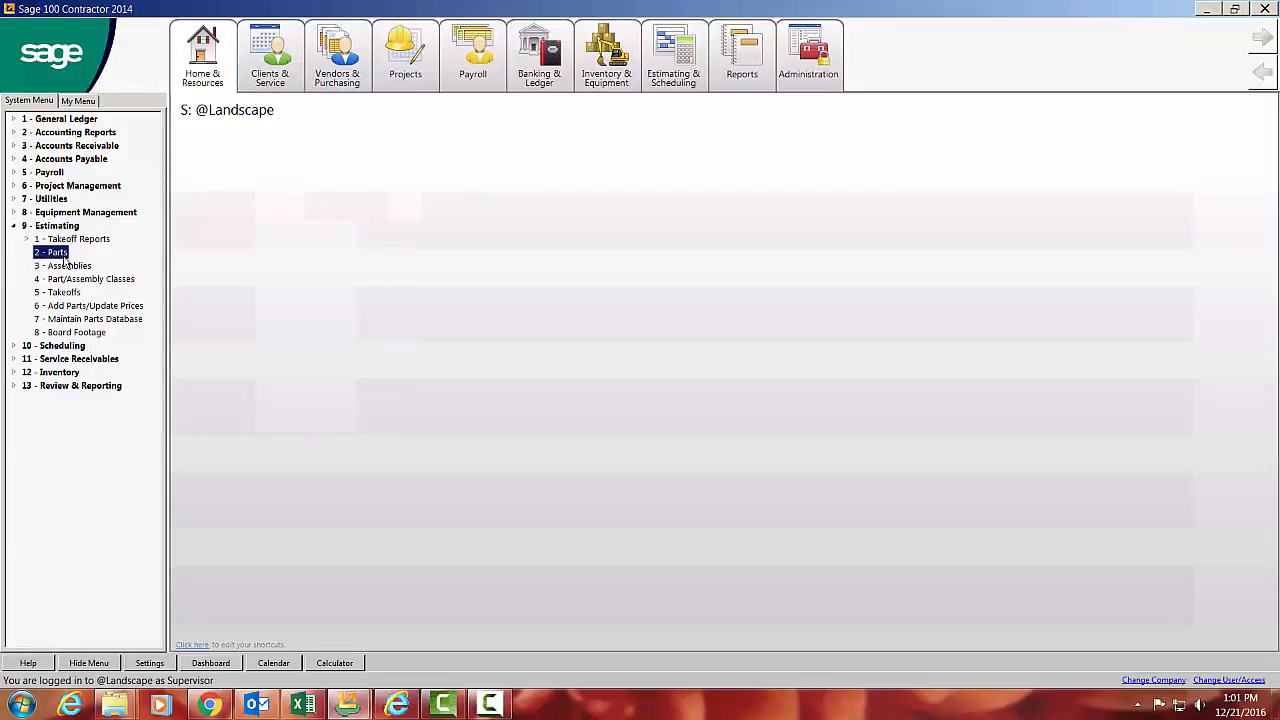
double_click(50, 252)
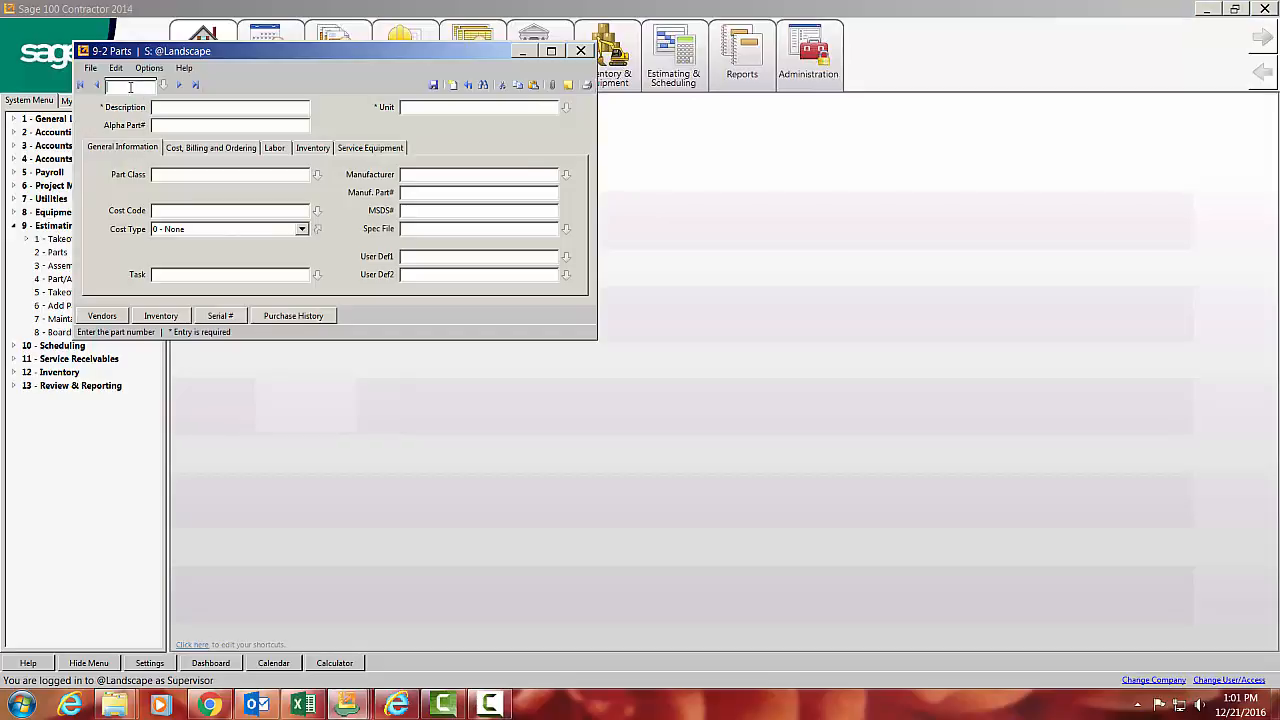
Load part 1510, review its markup and billing amount, and show its four vendors.
type("1510")
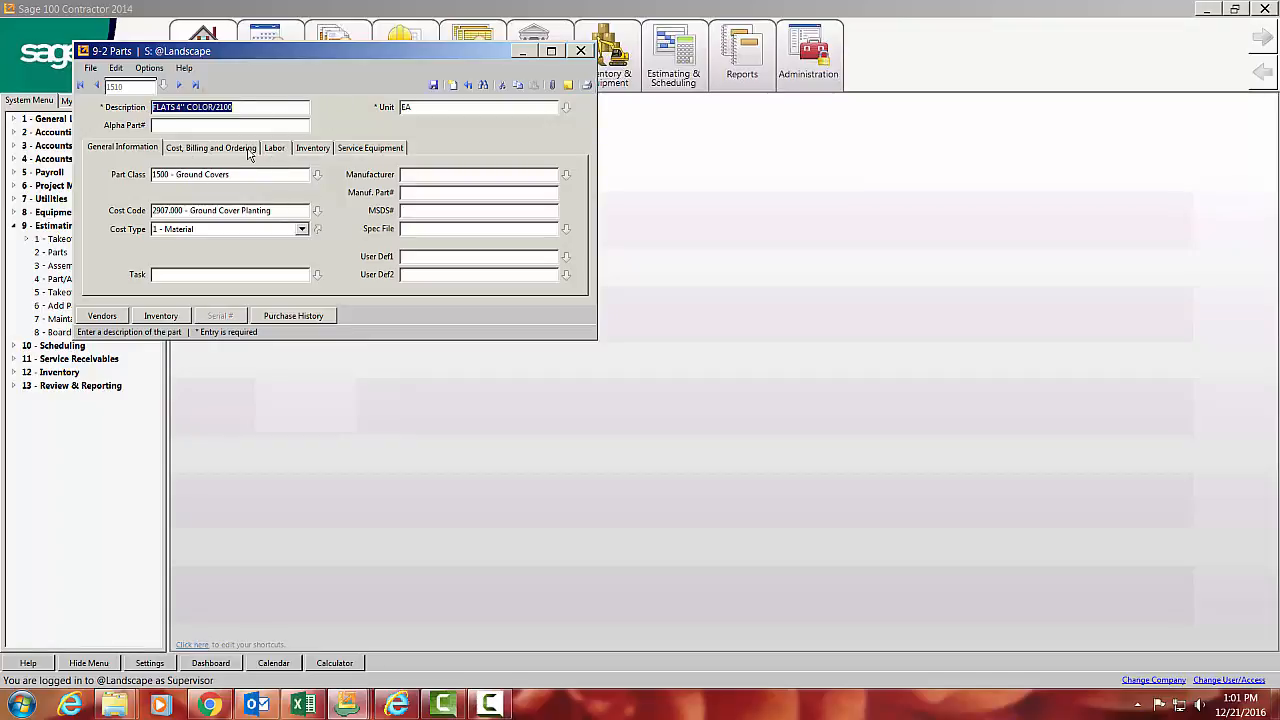
left_click(211, 147)
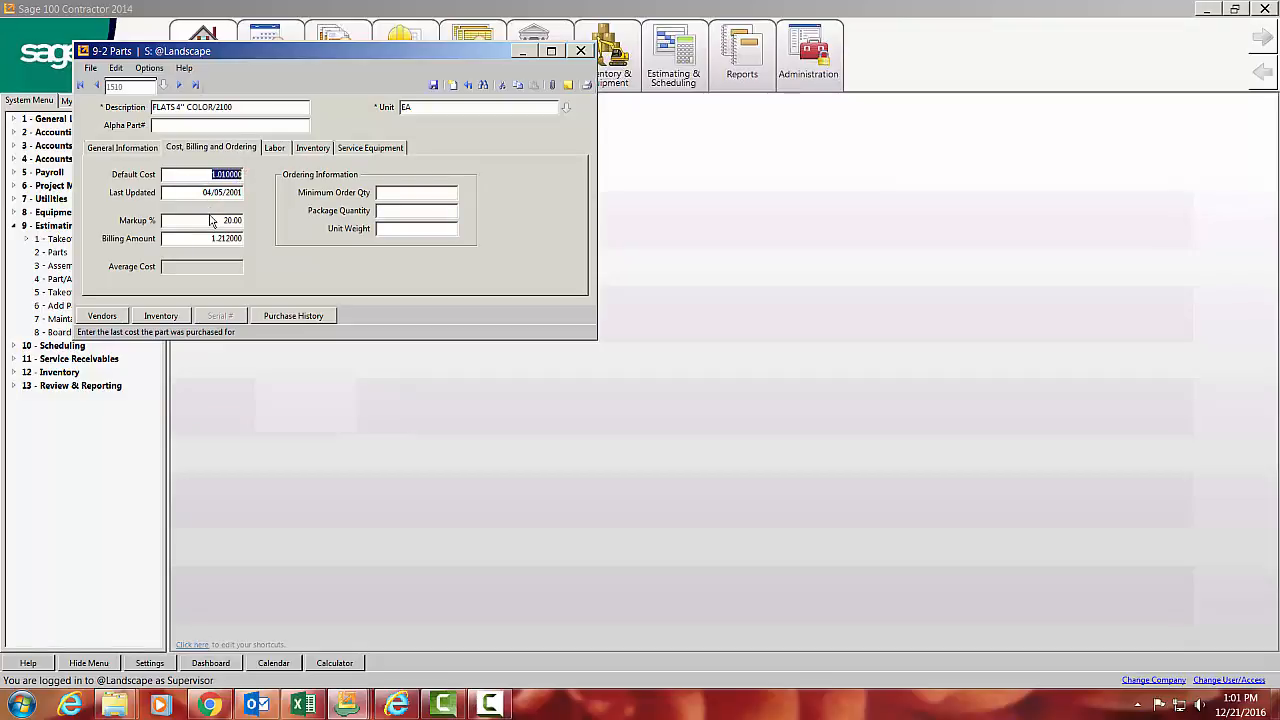
left_click(202, 220)
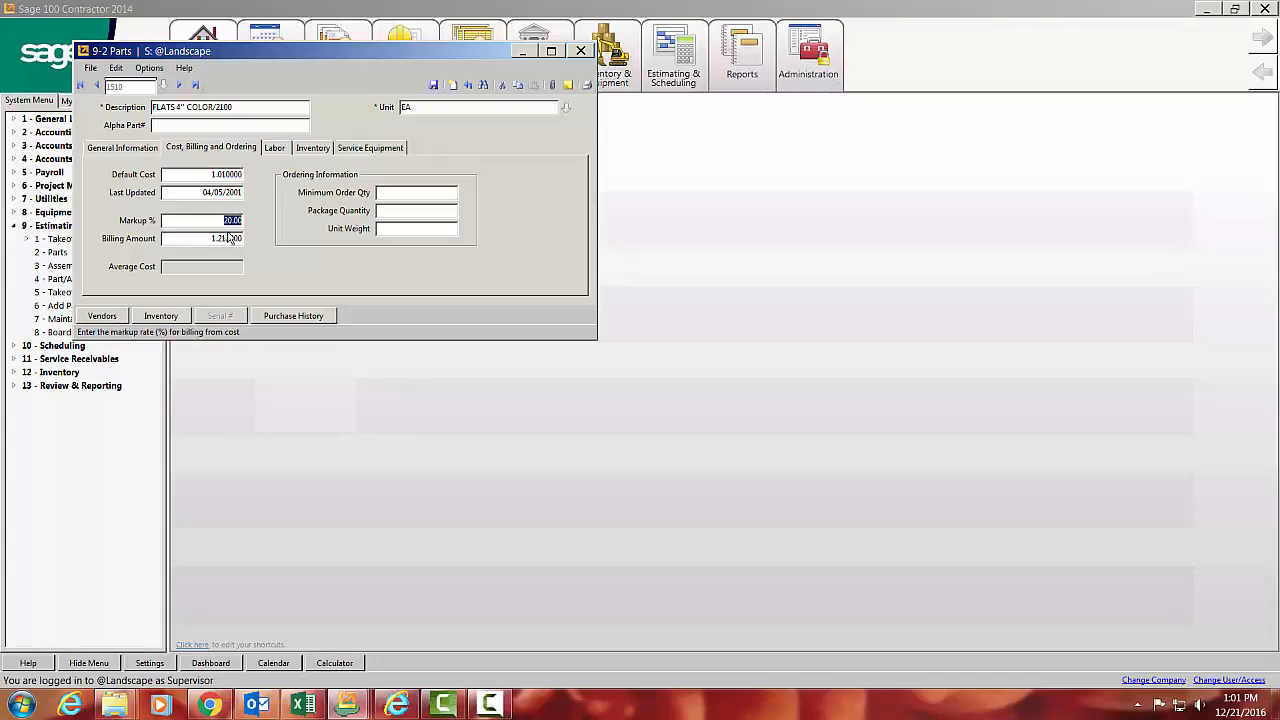
left_click(200, 238)
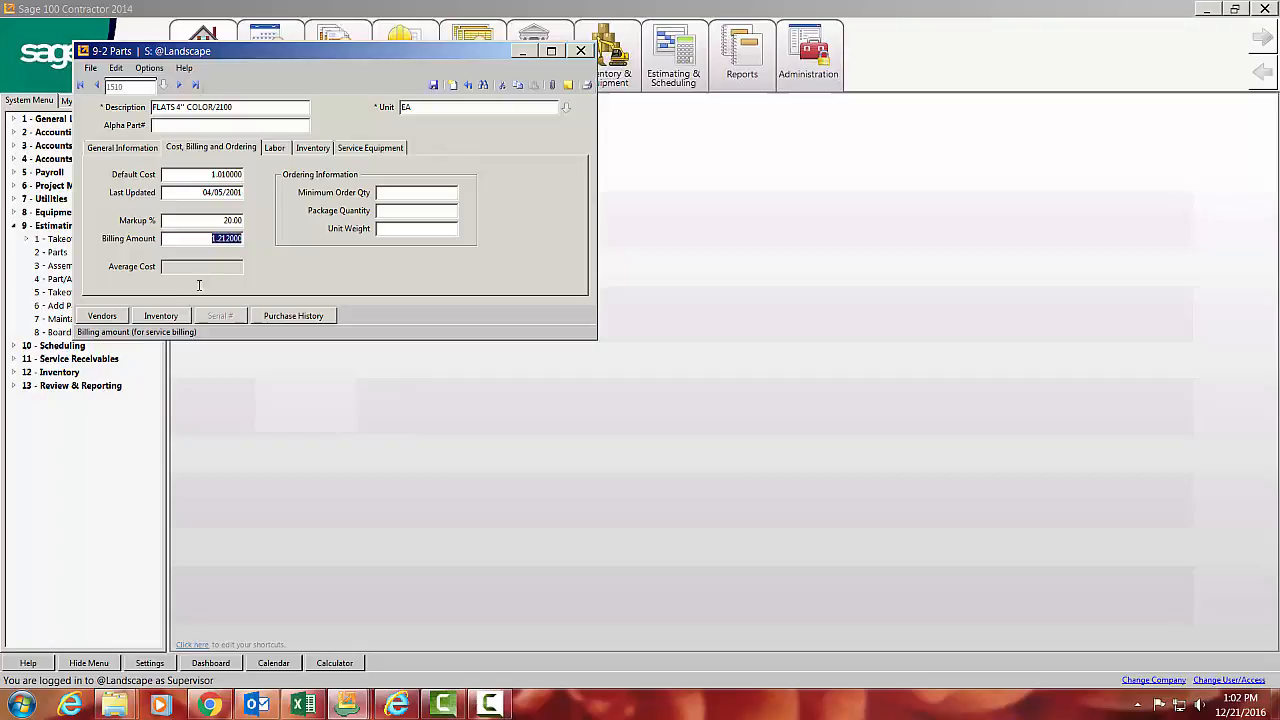
left_click(101, 315)
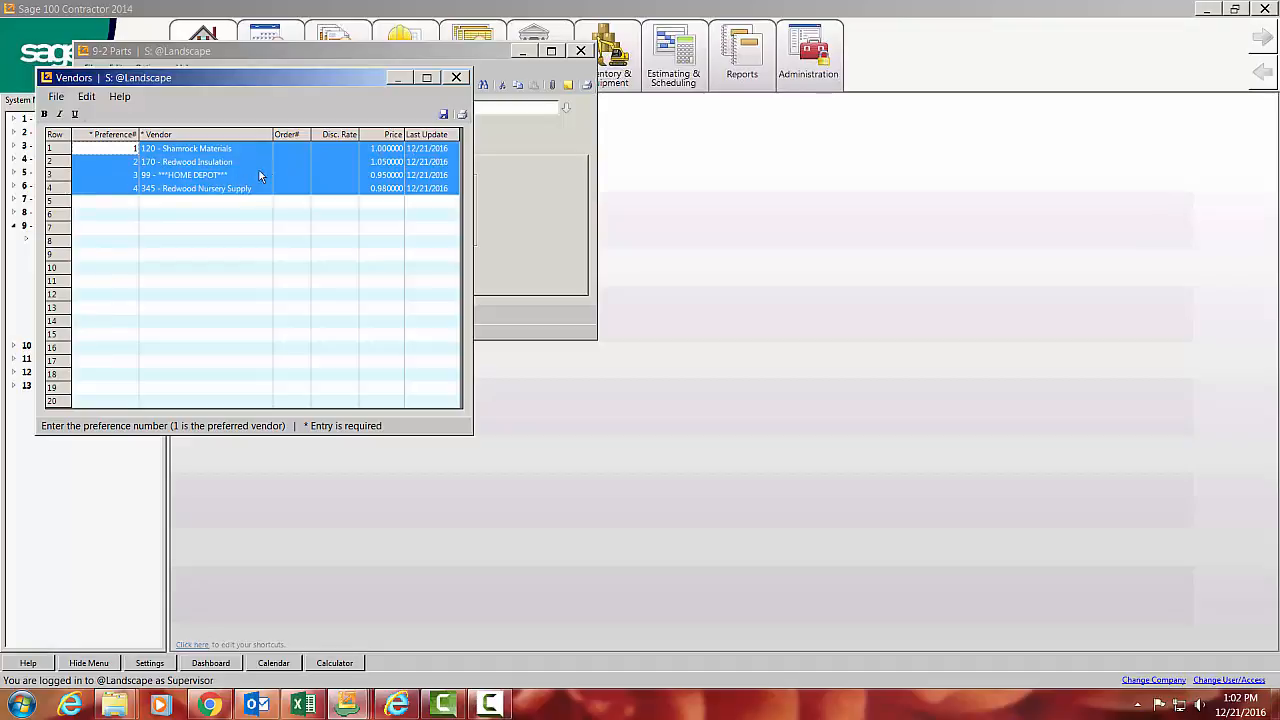
left_click(388, 134)
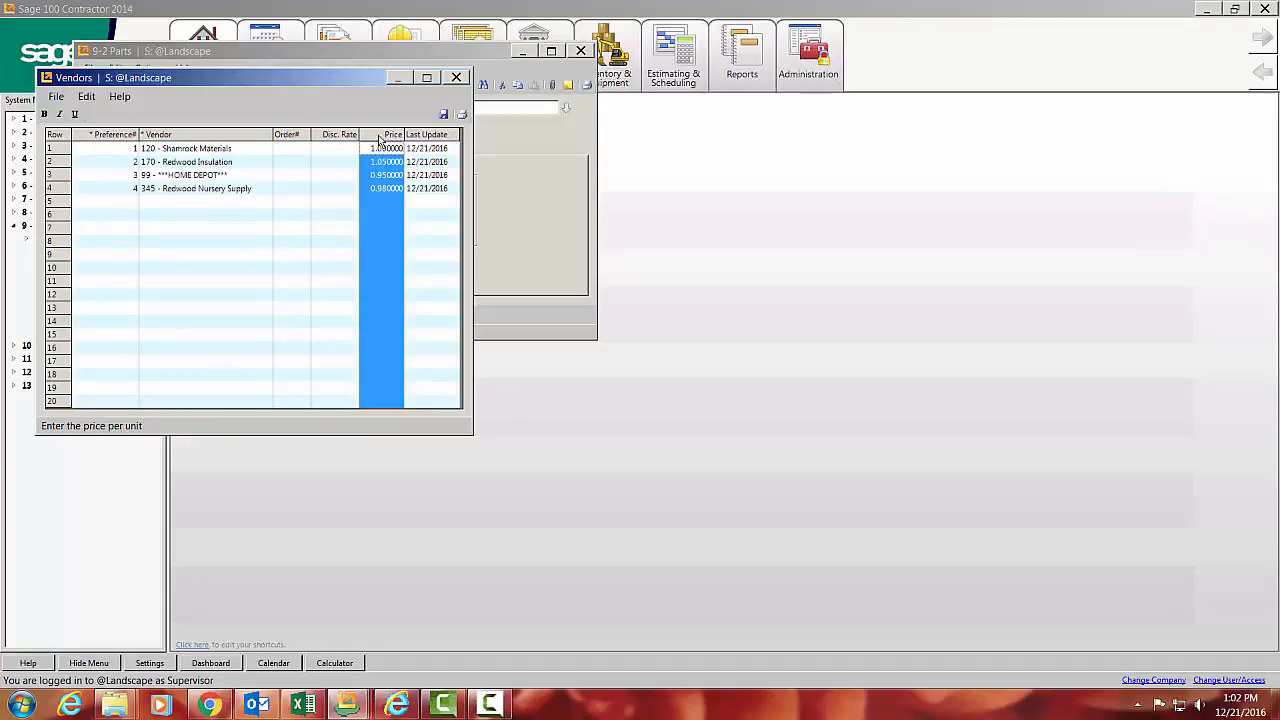
left_click(100, 148)
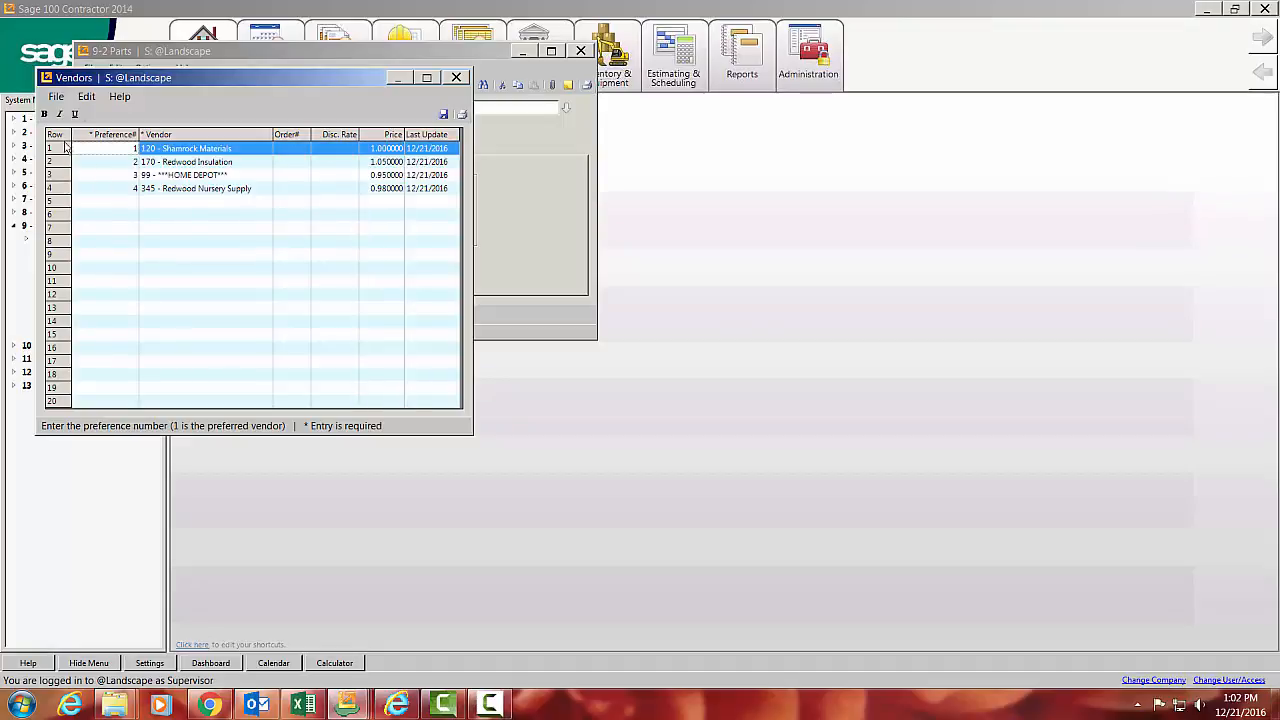
mouse_move(62, 173)
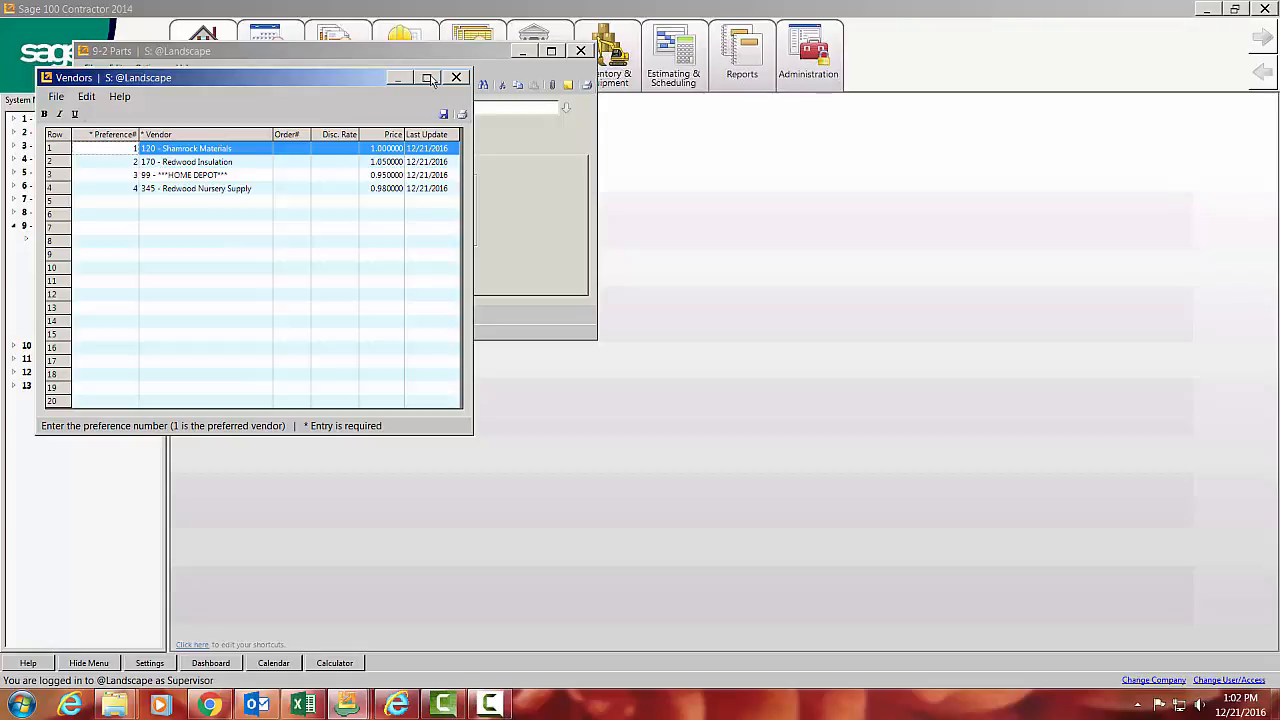
mouse_move(456, 77)
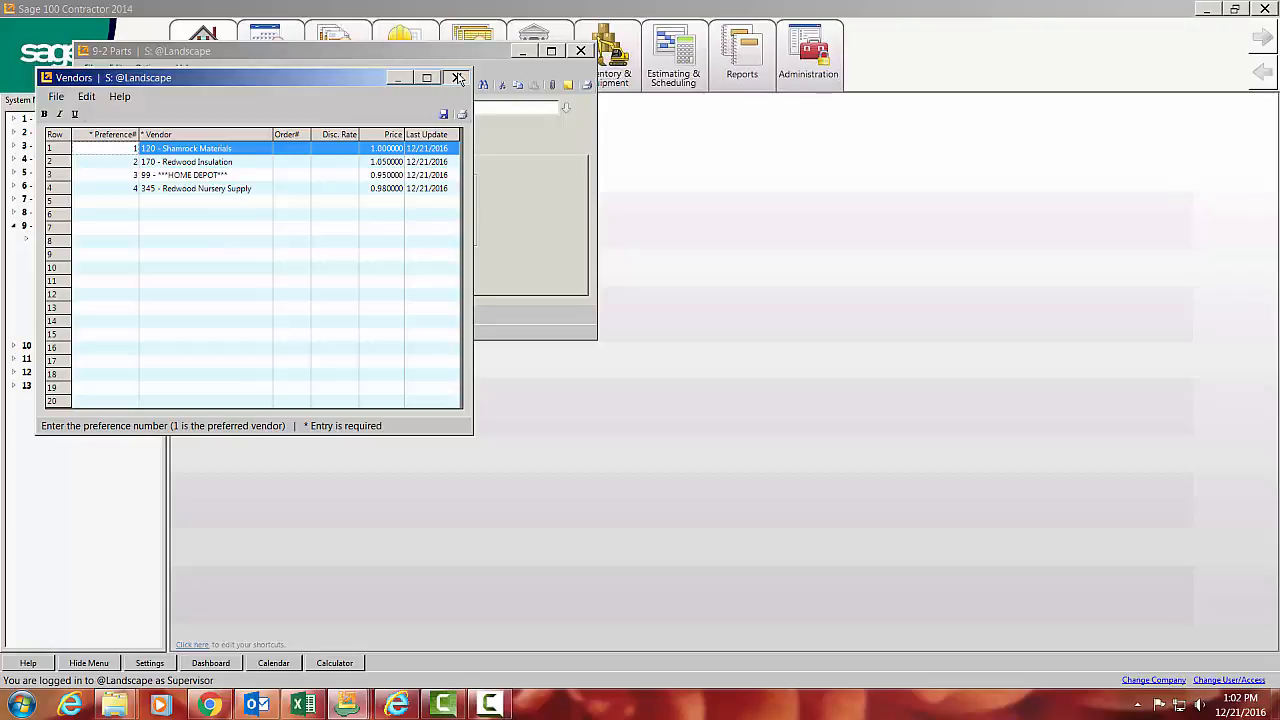
left_click(455, 77)
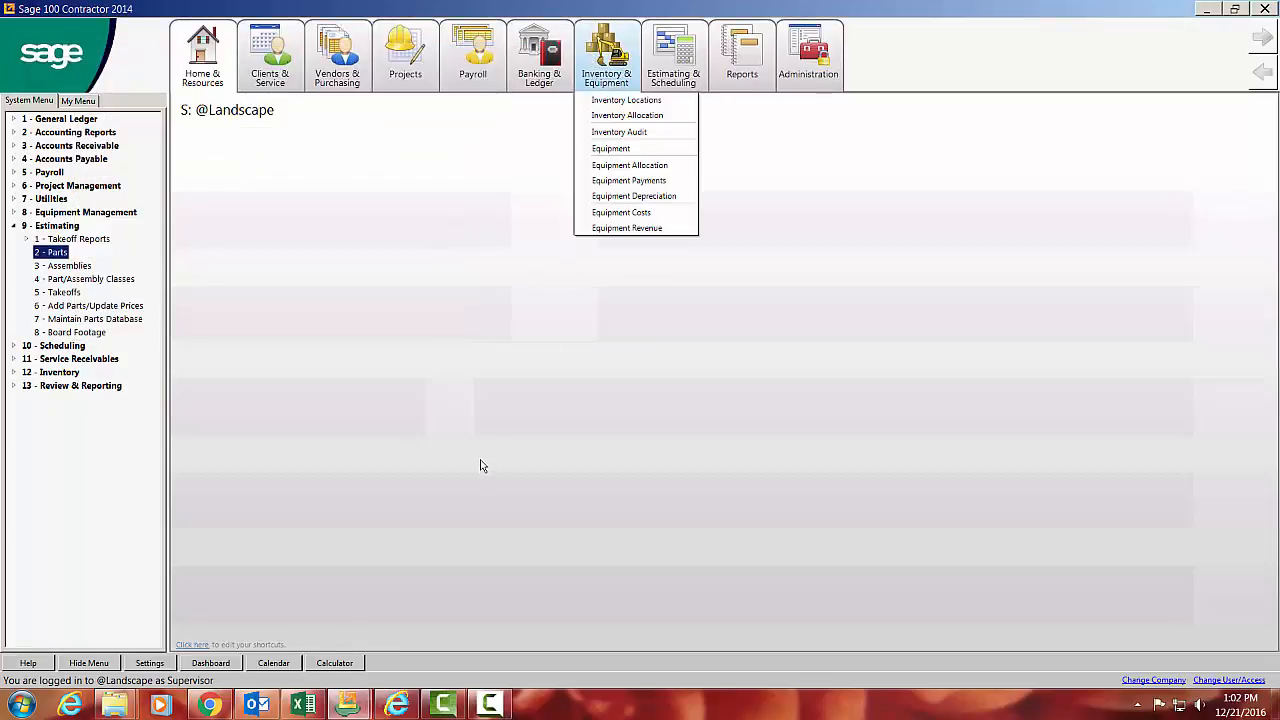
mouse_move(640, 515)
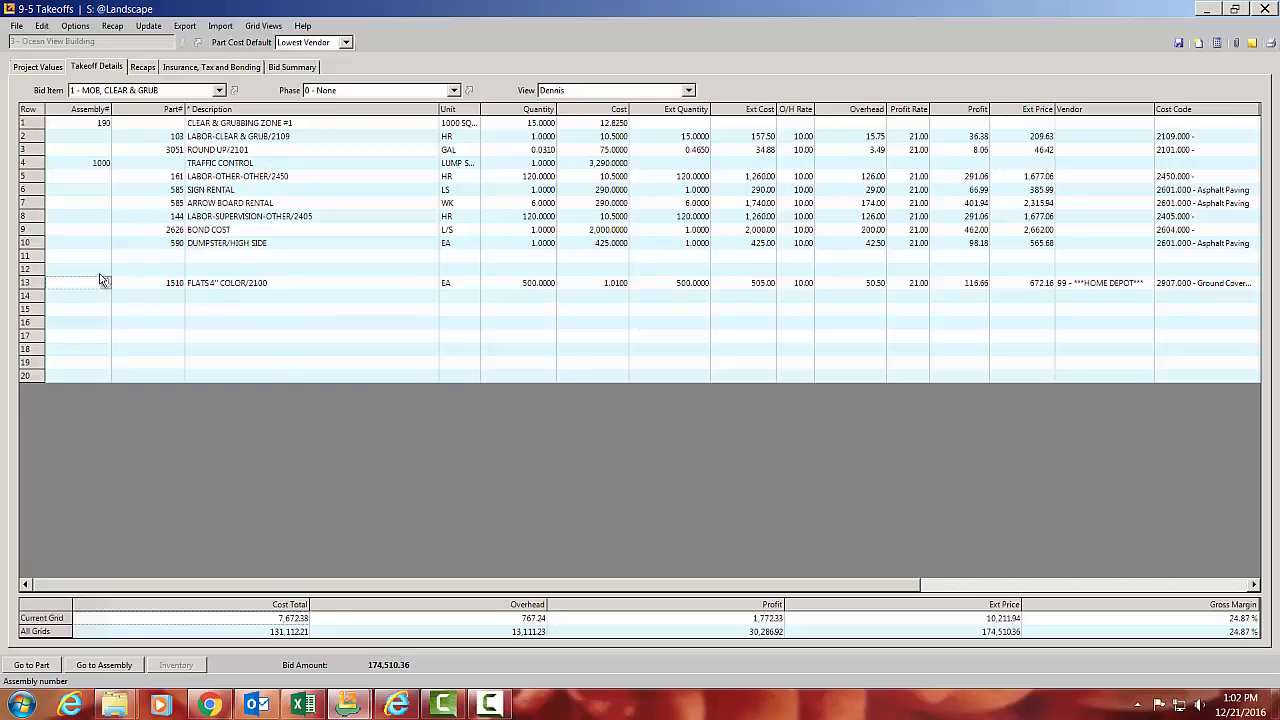
Select the Takeoff Details row for part 1510.
left_click(90, 282)
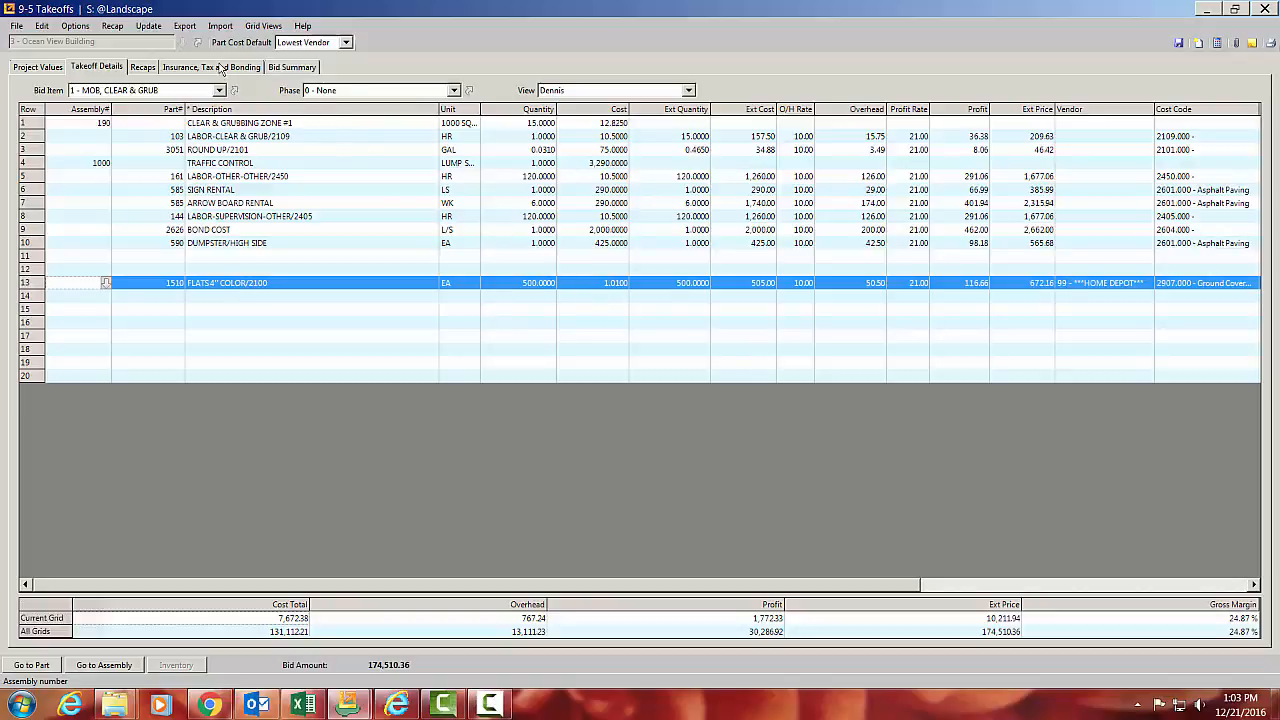
Update grid prices from the parts database using the lowest-cost vendor, and confirm.
left_click(146, 25)
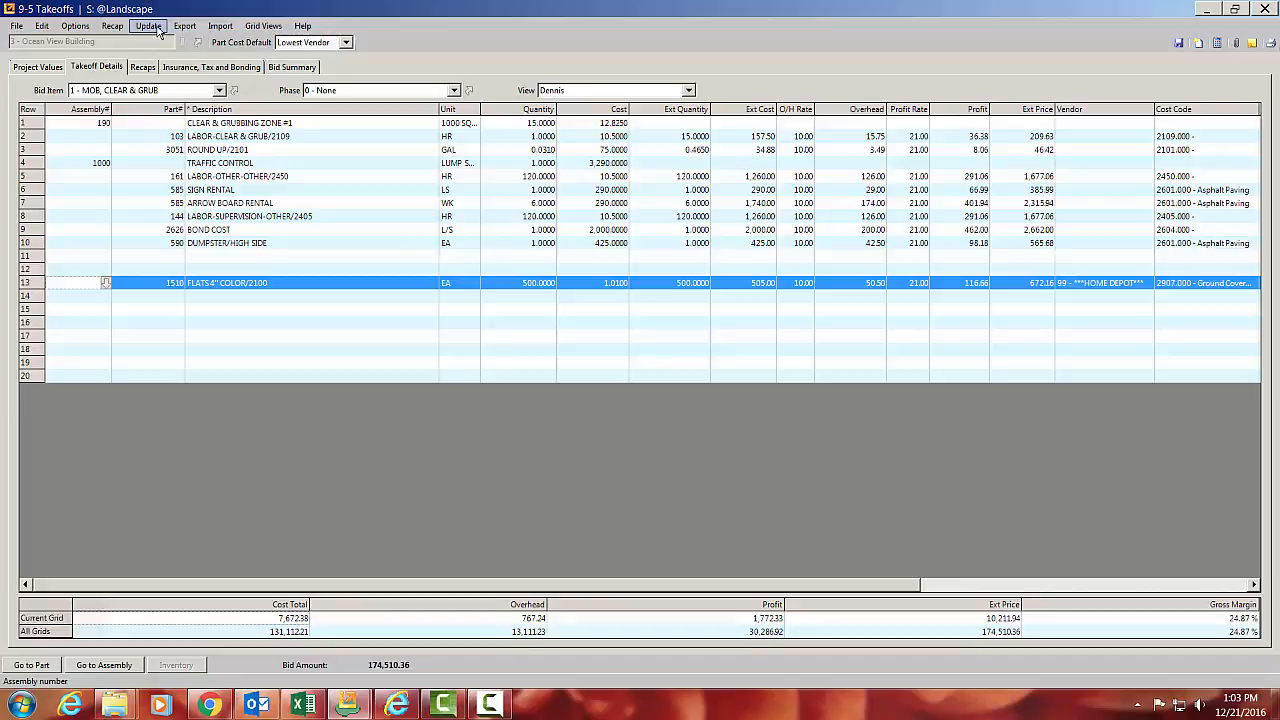
left_click(147, 25)
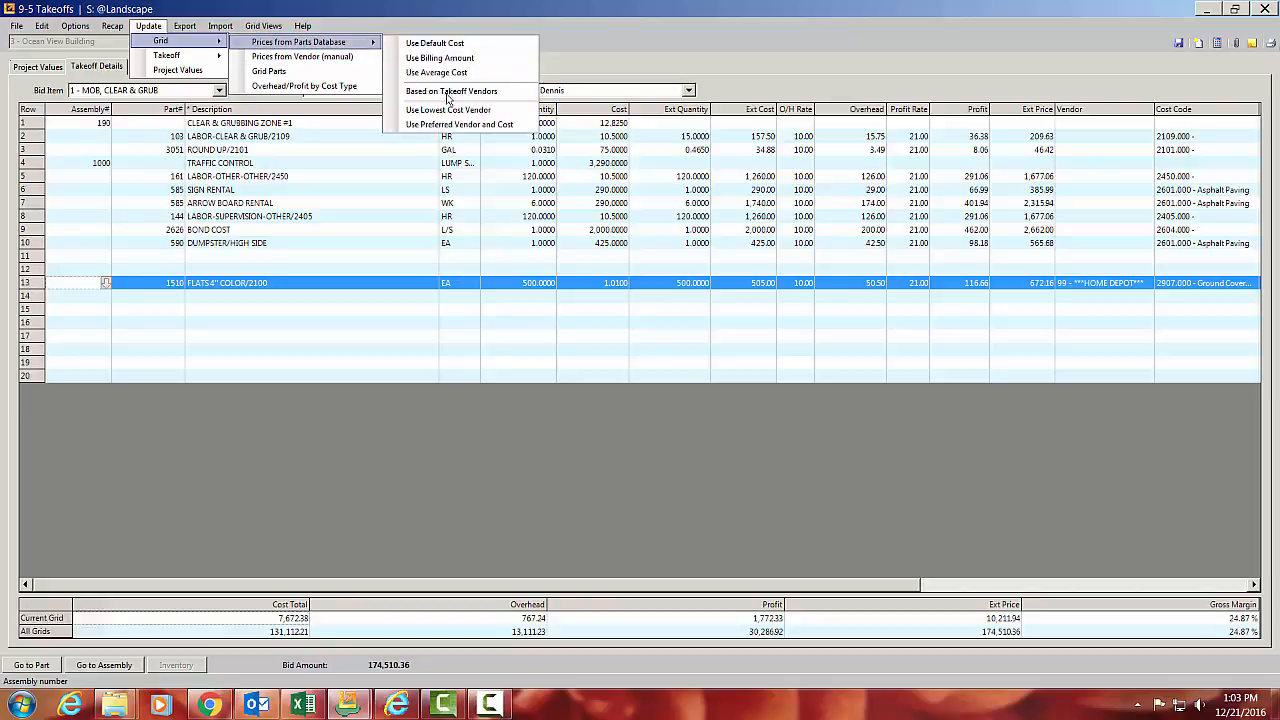
mouse_move(446, 110)
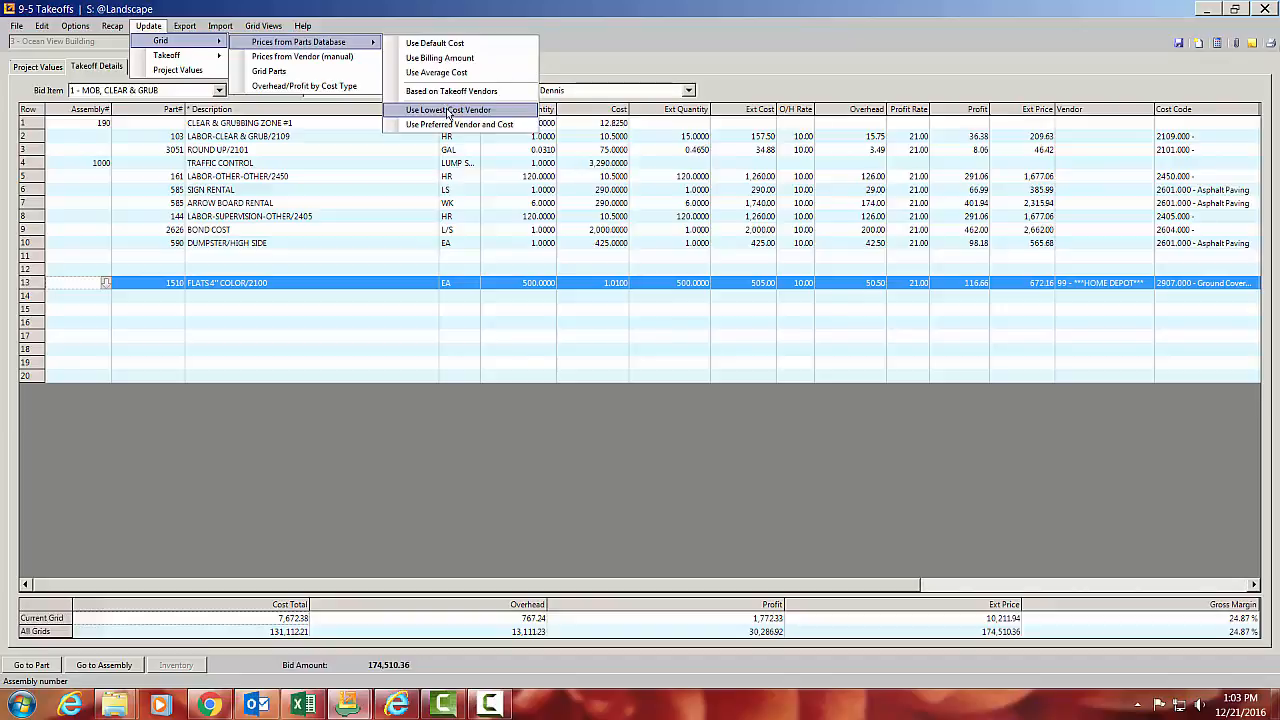
left_click(445, 110)
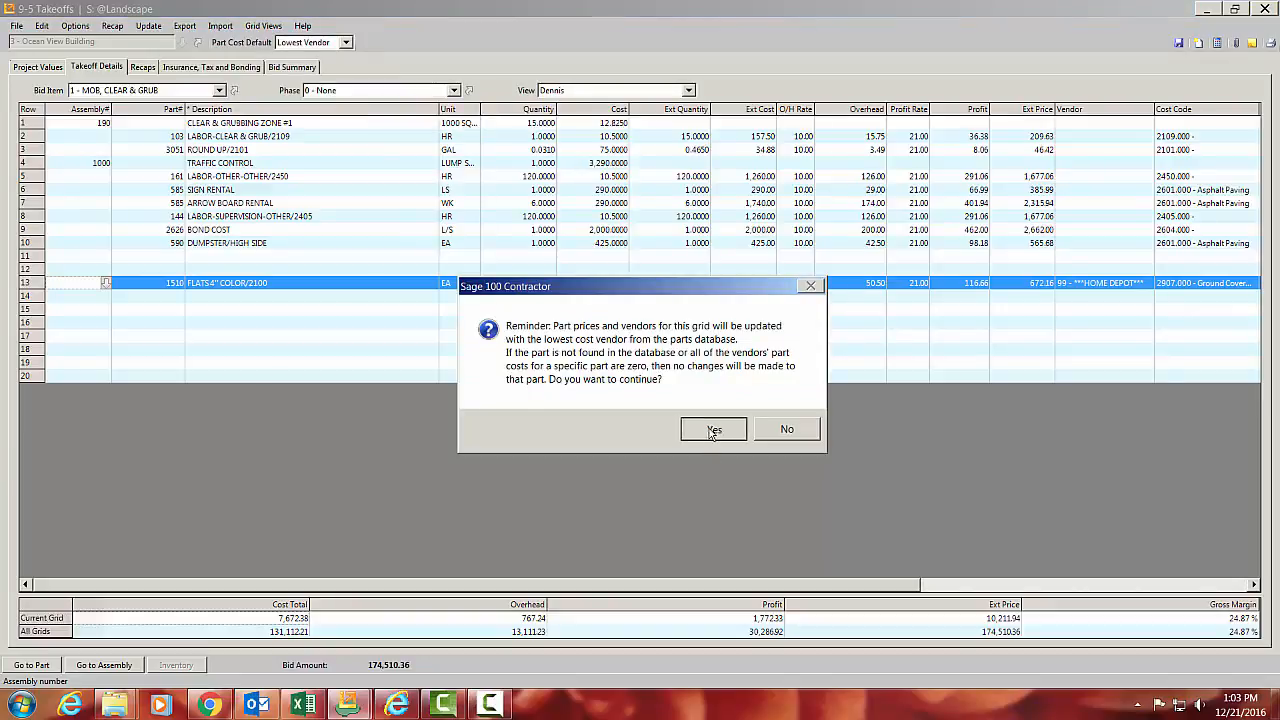
left_click(713, 429)
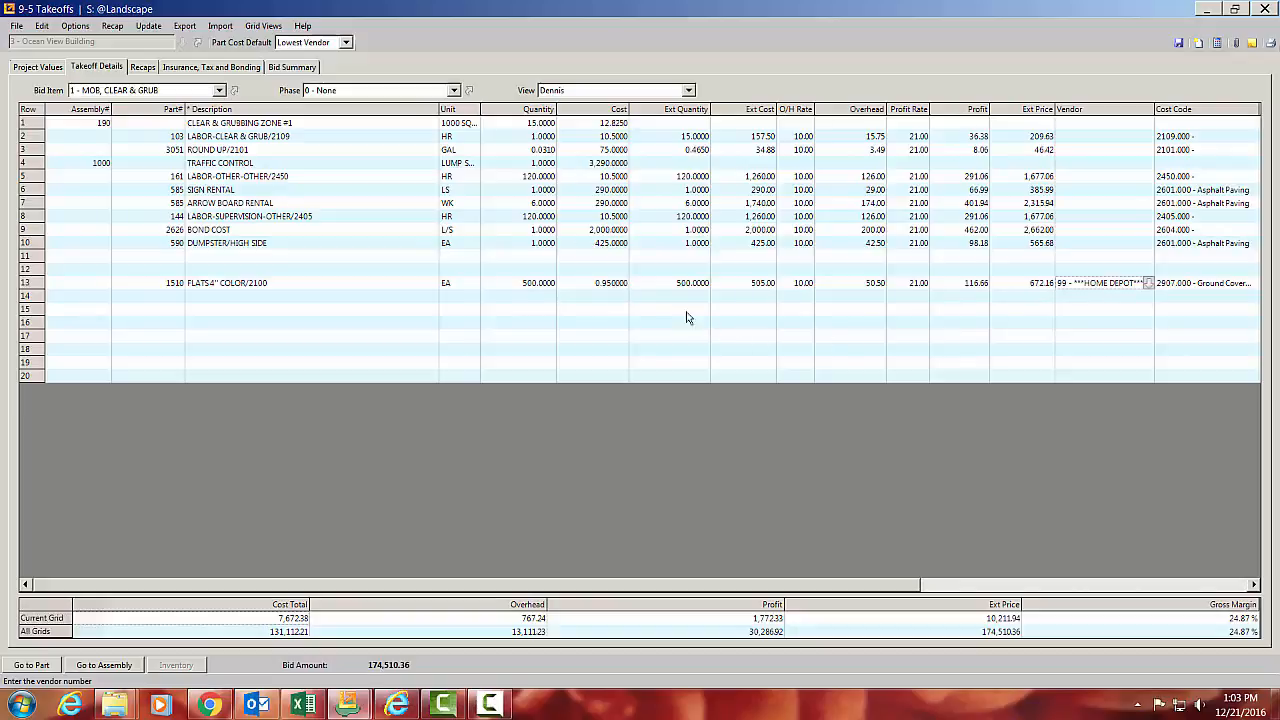
left_click(608, 282)
type("0.940000")
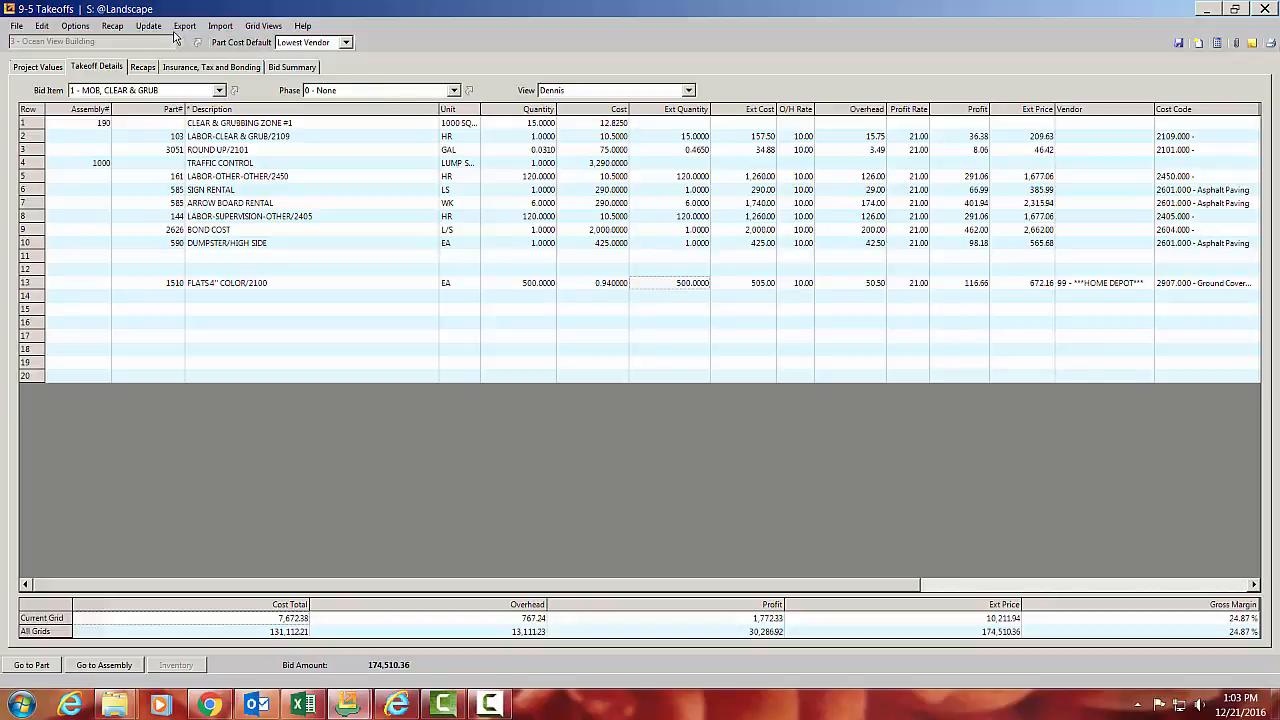
left_click(149, 25)
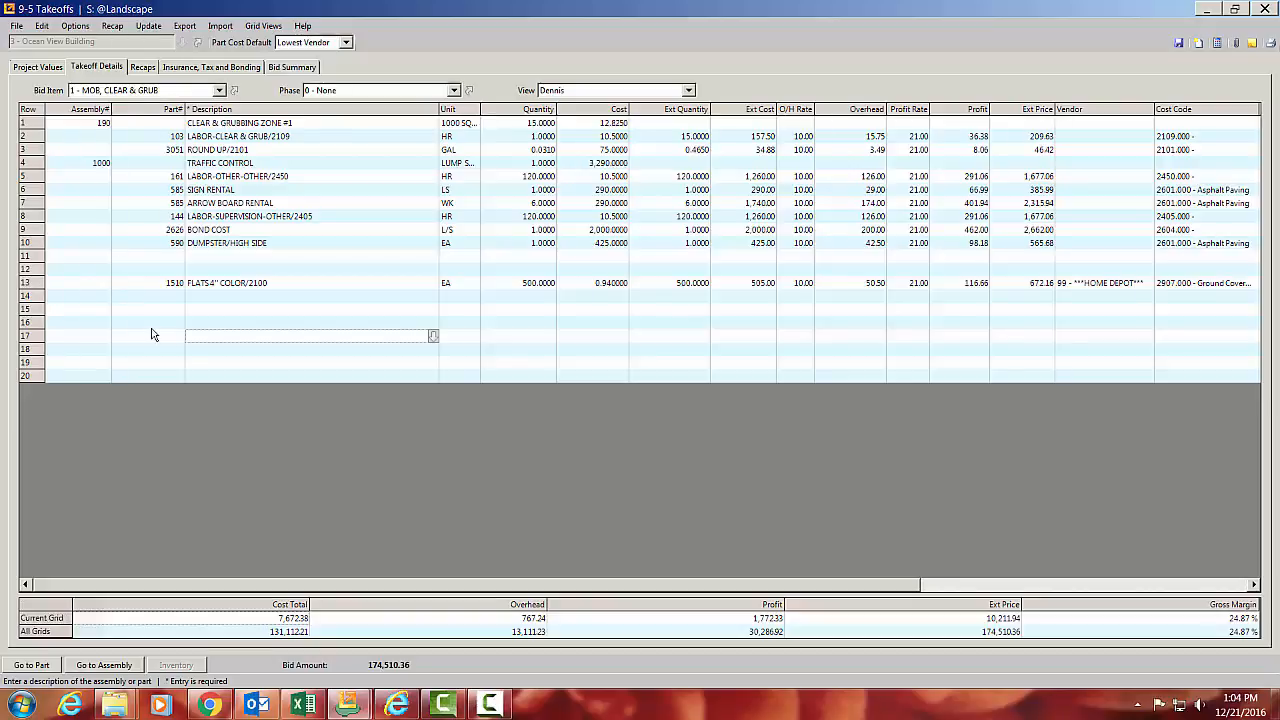
Look up *FLATS* and *3/4* parts by wildcard, dismissing the invalid-part warning.
left_click(150, 322)
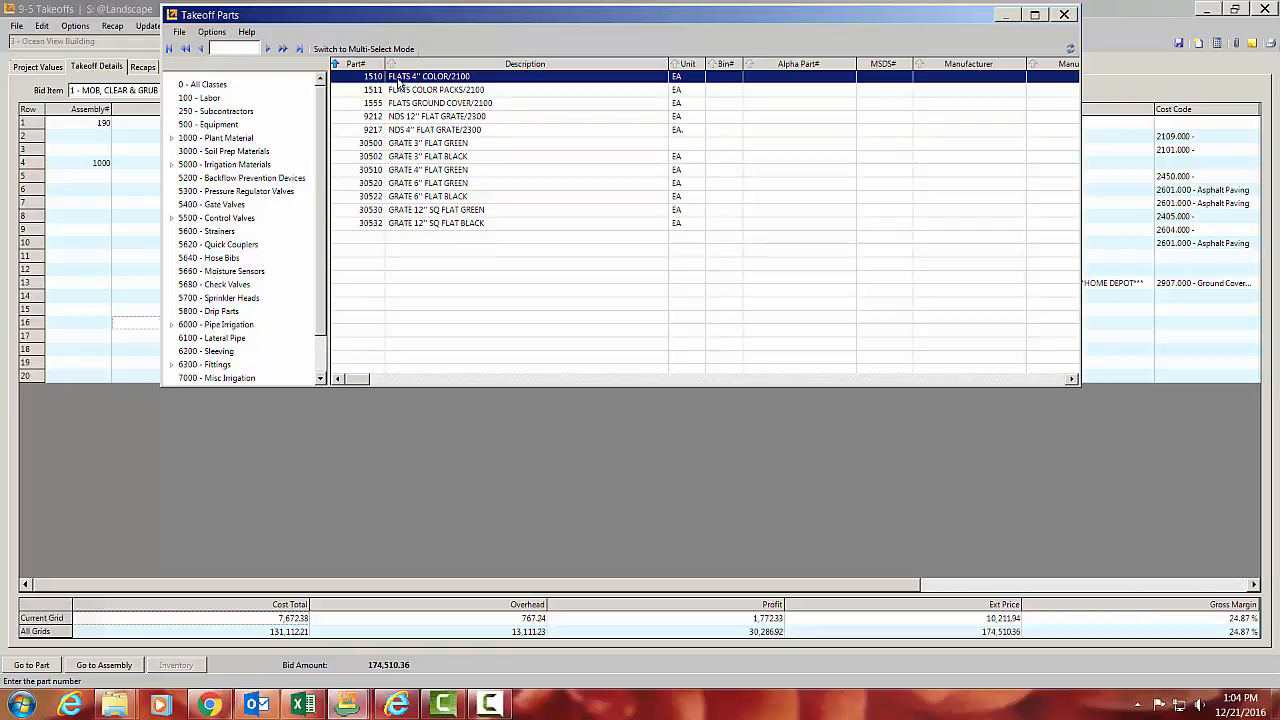
mouse_move(427, 202)
type("*3/4")
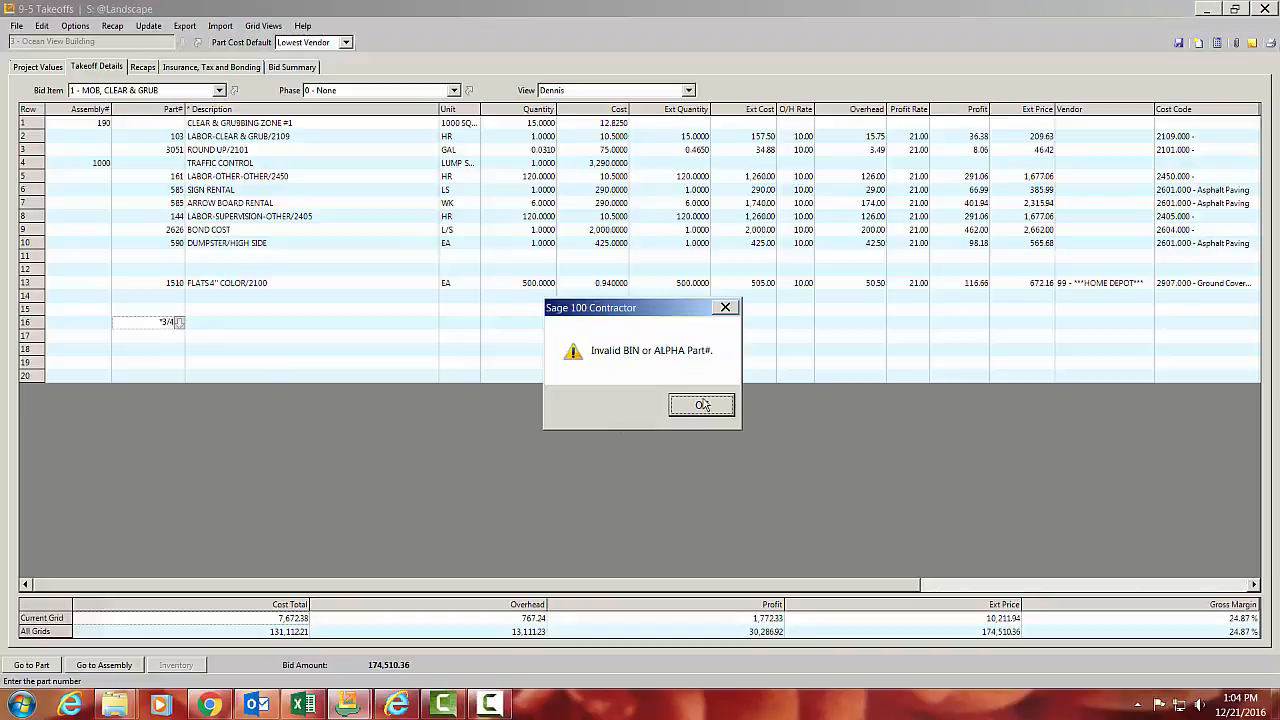
left_click(700, 405)
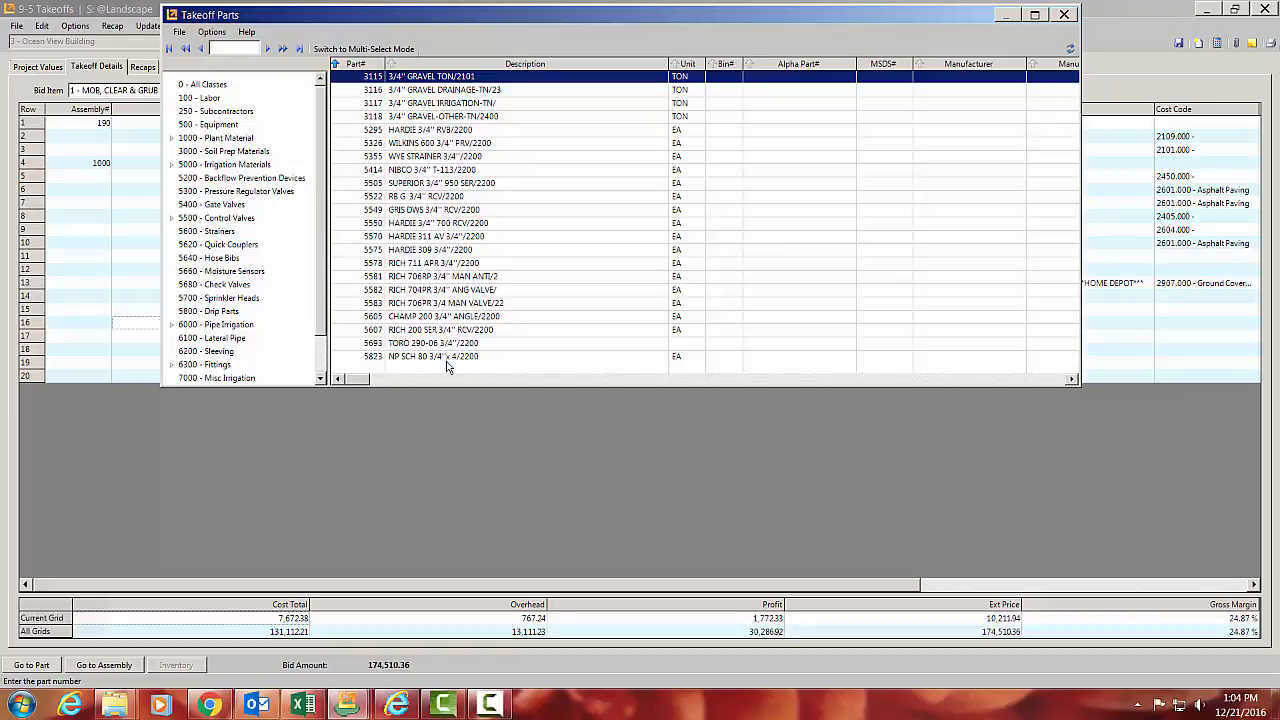
mouse_move(448, 360)
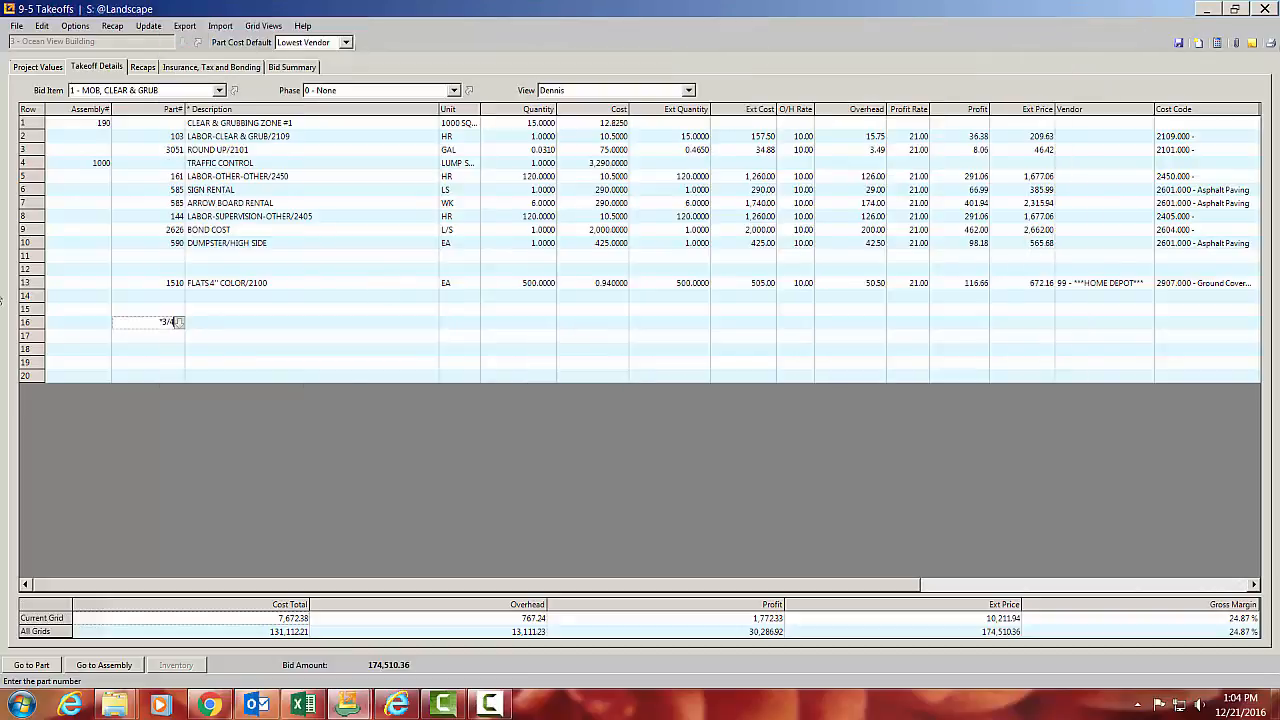
mouse_move(180, 328)
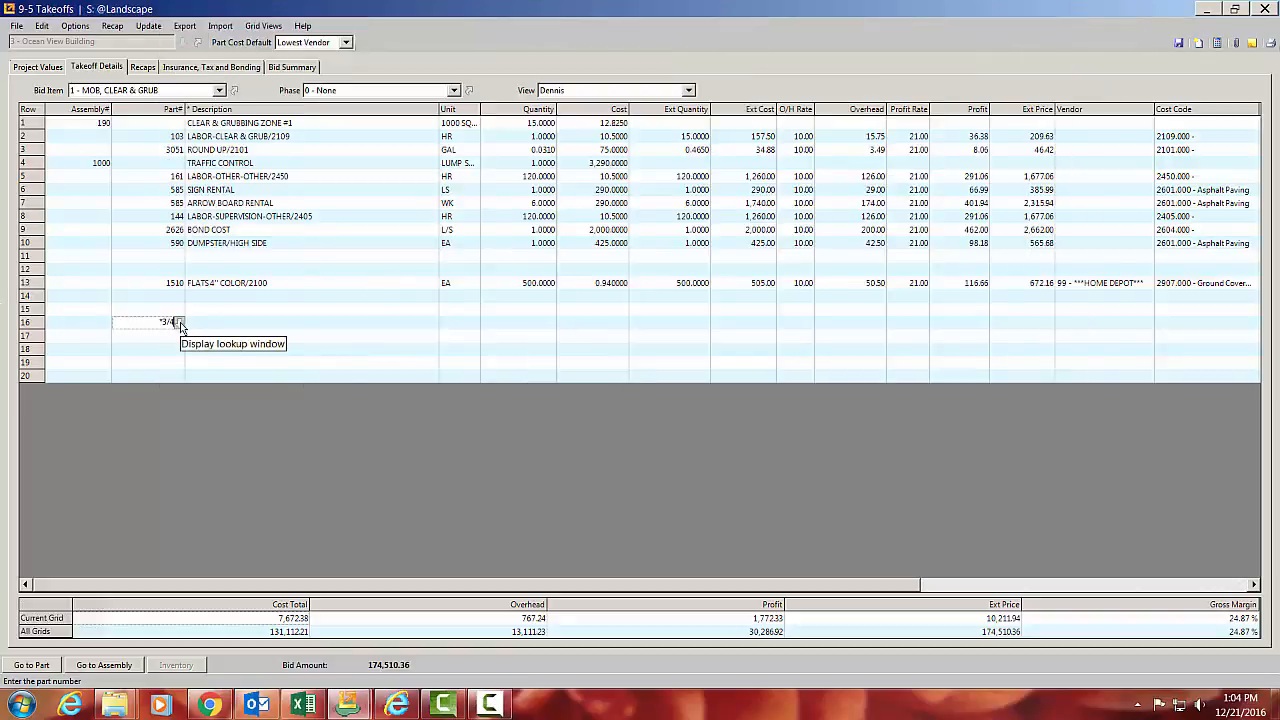